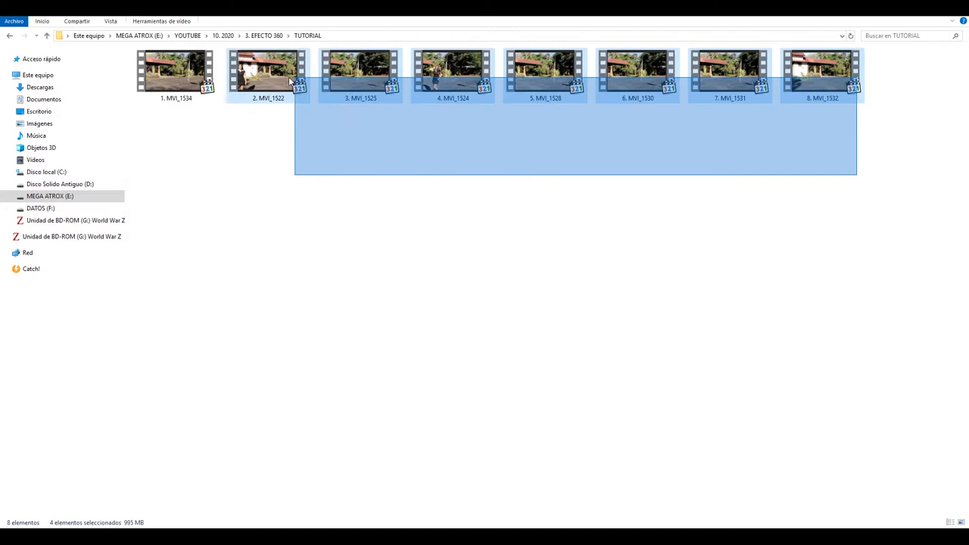
# Select all MVI clips in the TUTORIAL folder for import into the project.
pyautogui.press('ctrl+a')
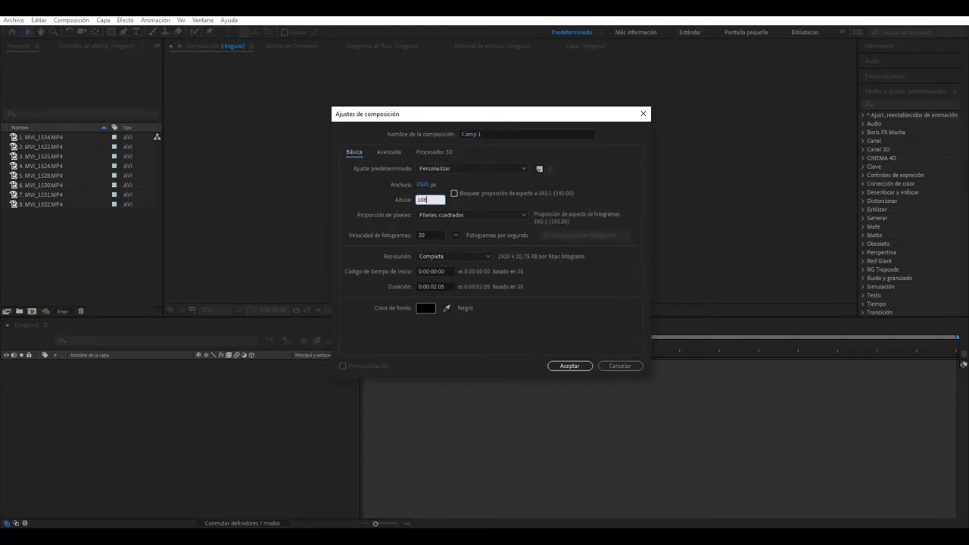
# Create the 'EFECTO 360° - YUTUF' composition, 1080 high, duration 0:00:35:05.
pyautogui.write('1080')
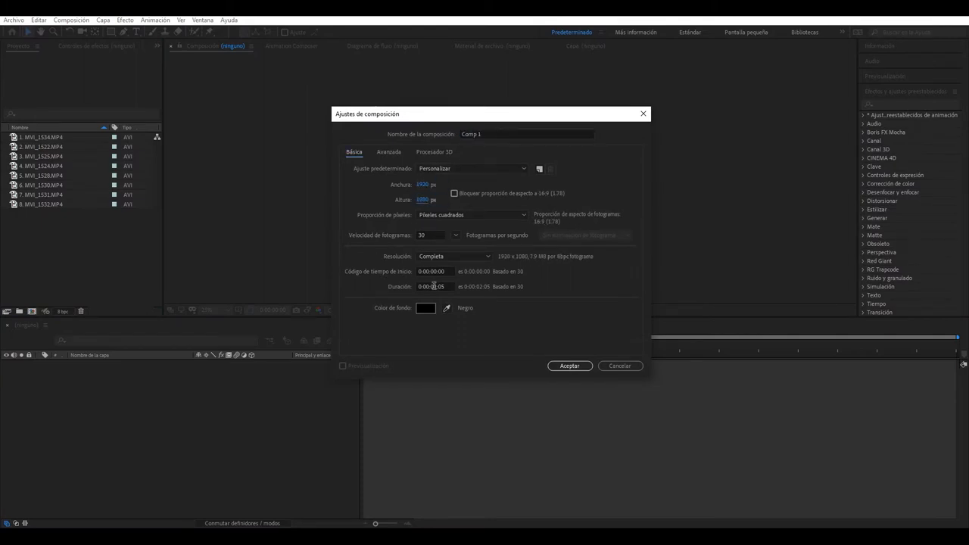
pyautogui.write('0:00:35:05')
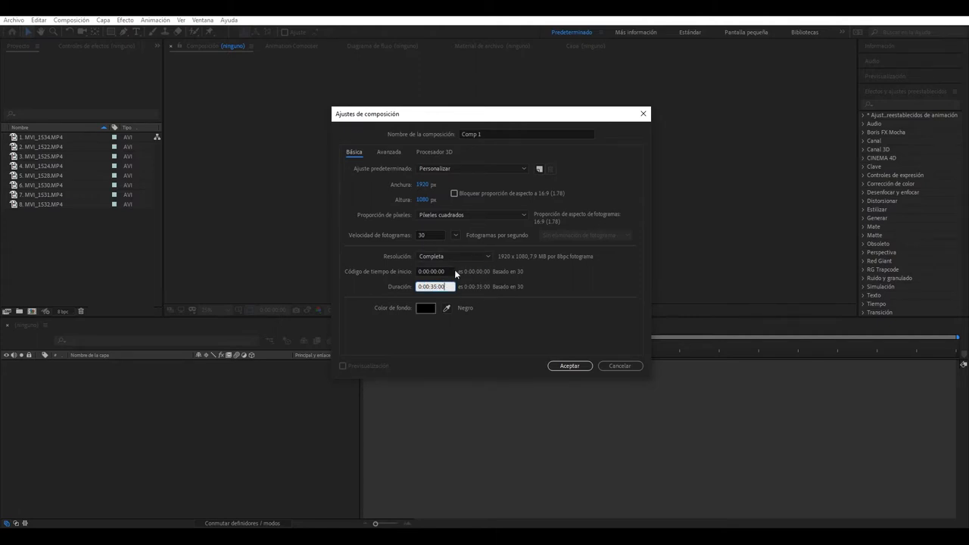
pyautogui.click(524, 134)
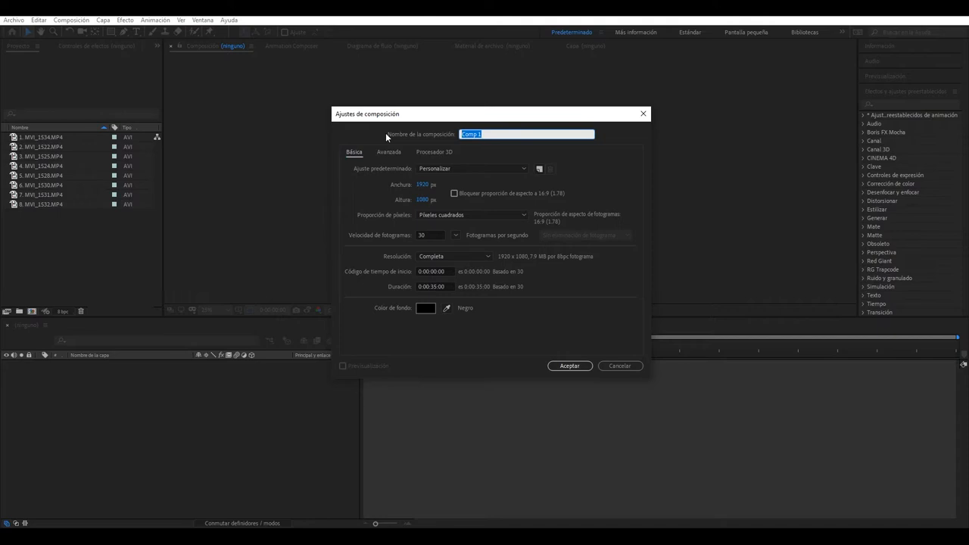
pyautogui.click(570, 365)
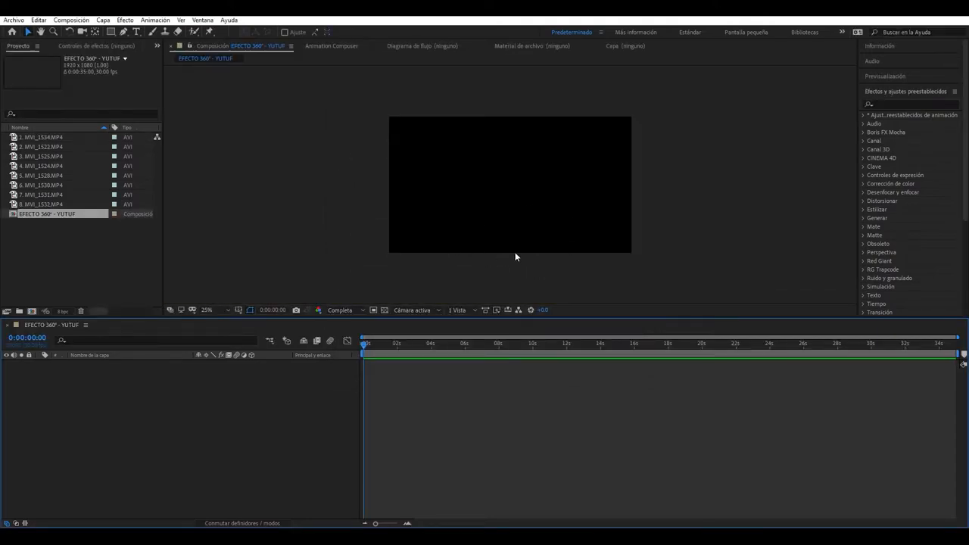
# Stack the eight clips as layers and scrub to about 7 s to check the courtyard footage.
pyautogui.click(38, 203)
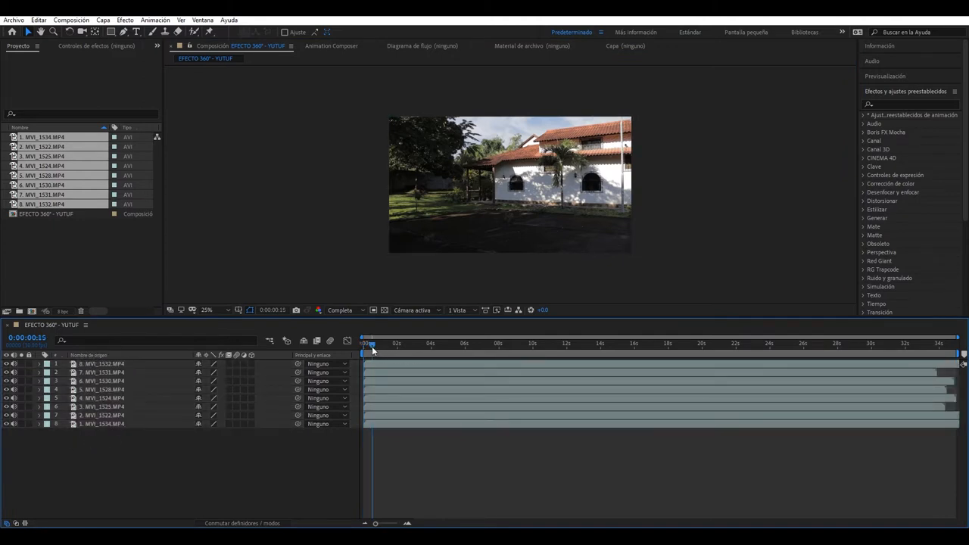
pyautogui.click(485, 343)
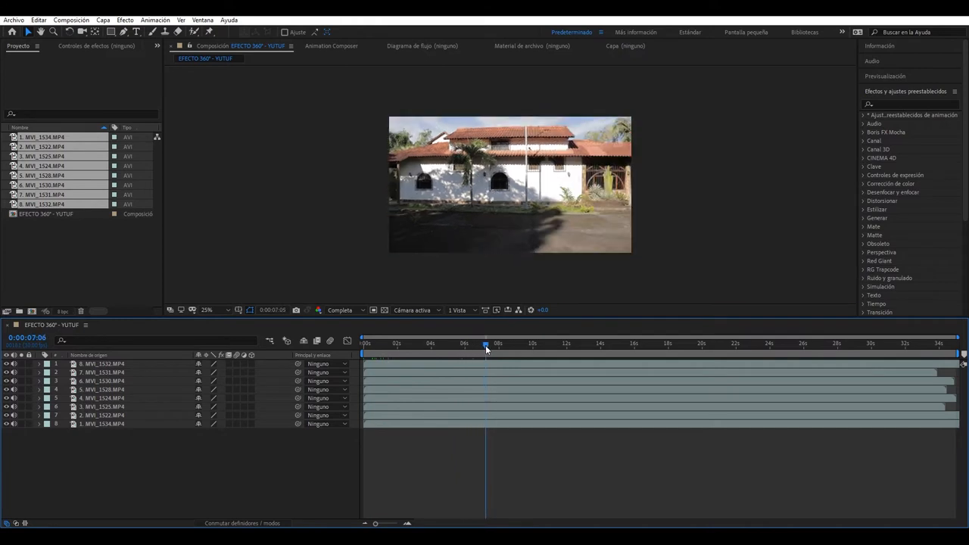
pyautogui.moveTo(487, 349); pyautogui.dragTo(480, 348)
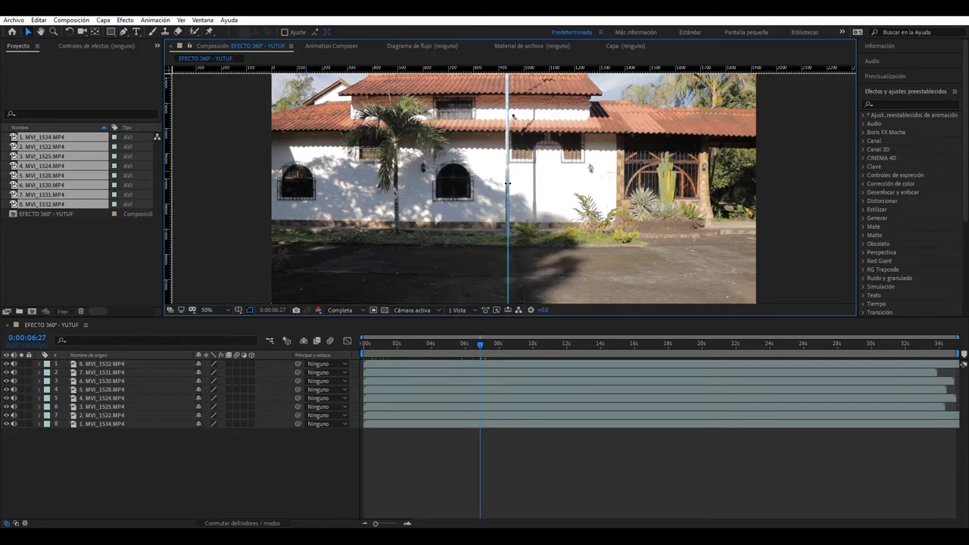
pyautogui.moveTo(482, 288)
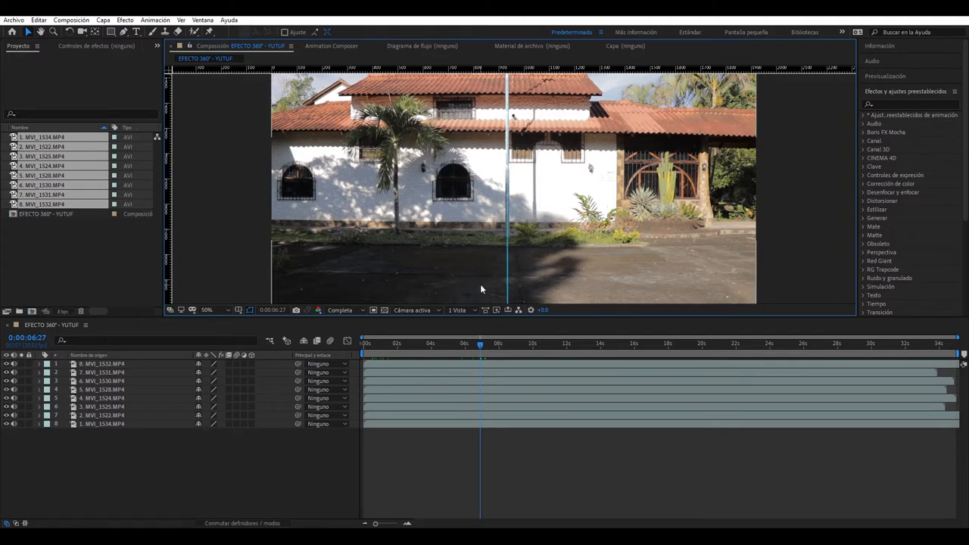
pyautogui.click(106, 362)
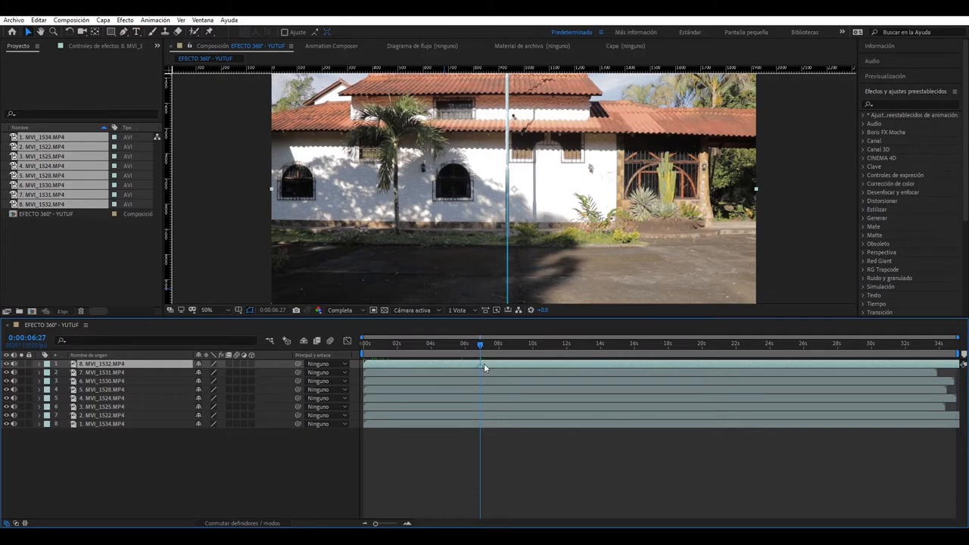
pyautogui.moveTo(480, 379)
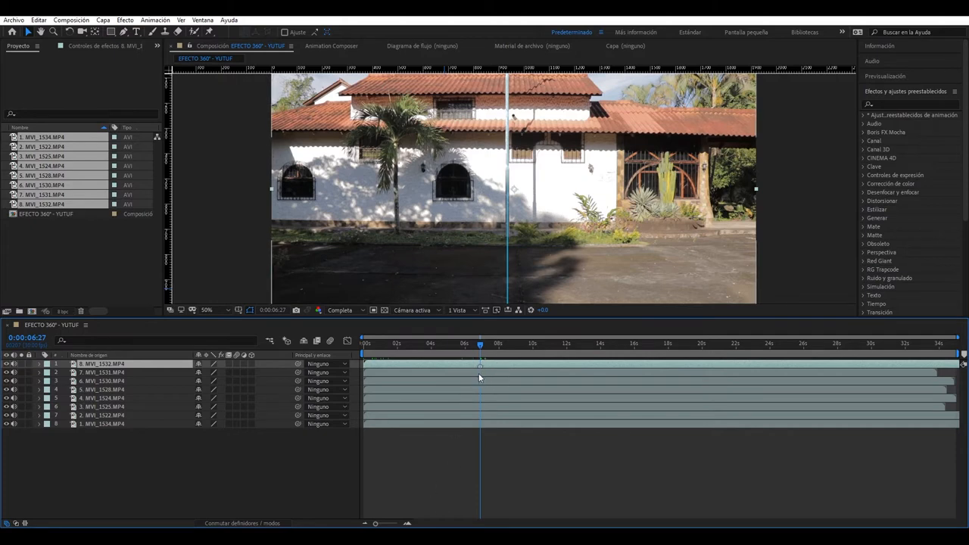
pyautogui.moveTo(485, 368)
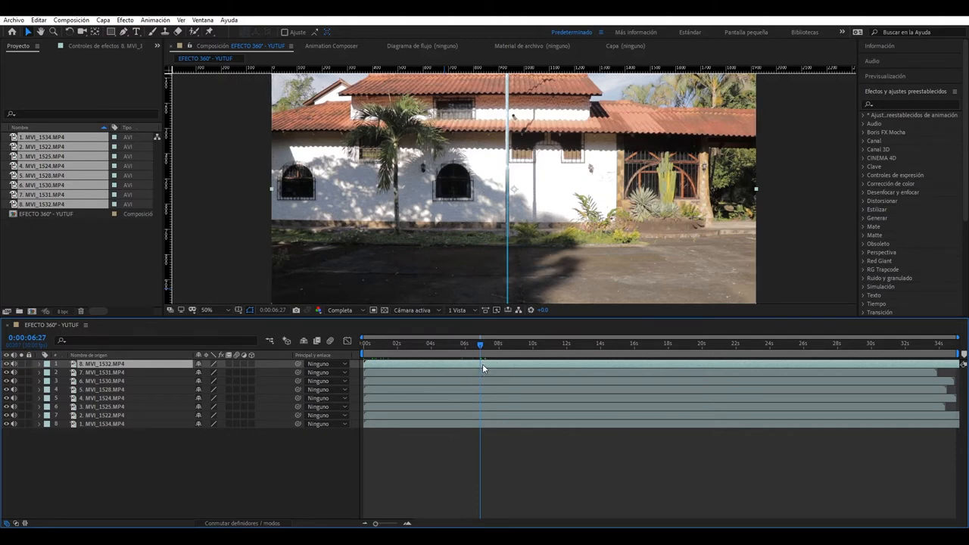
# Trim layer in-points to staggered times and set preview resolution to Cuarto.
pyautogui.rightClick(484, 368)
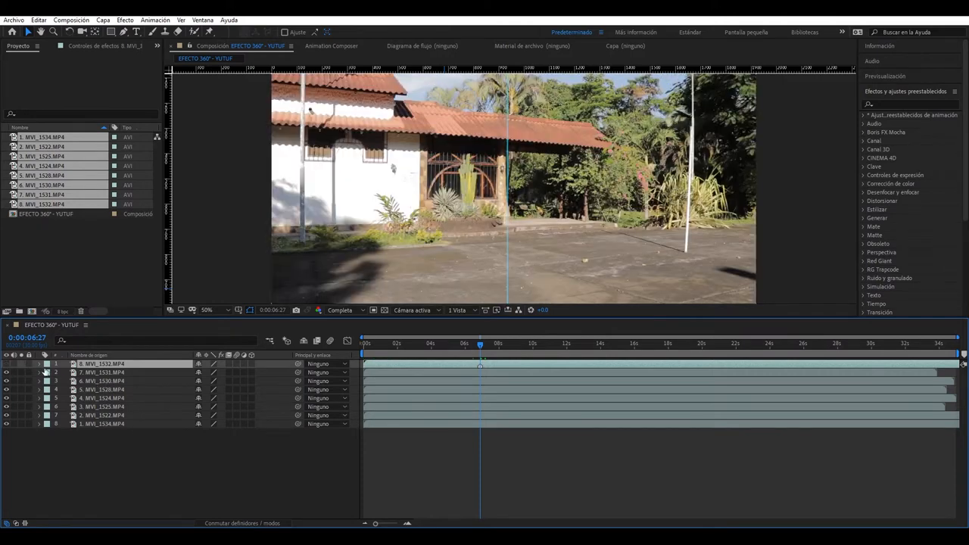
pyautogui.click(103, 373)
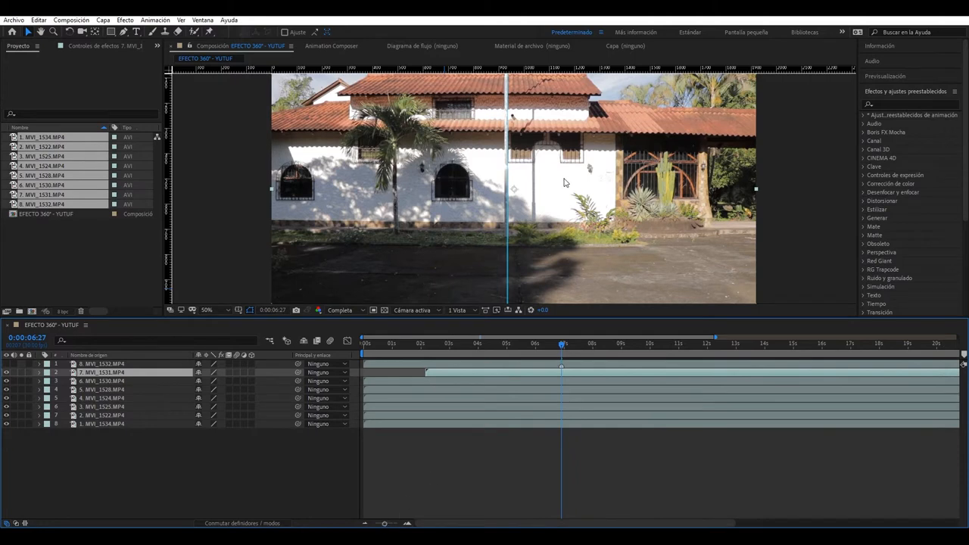
pyautogui.moveTo(303, 324)
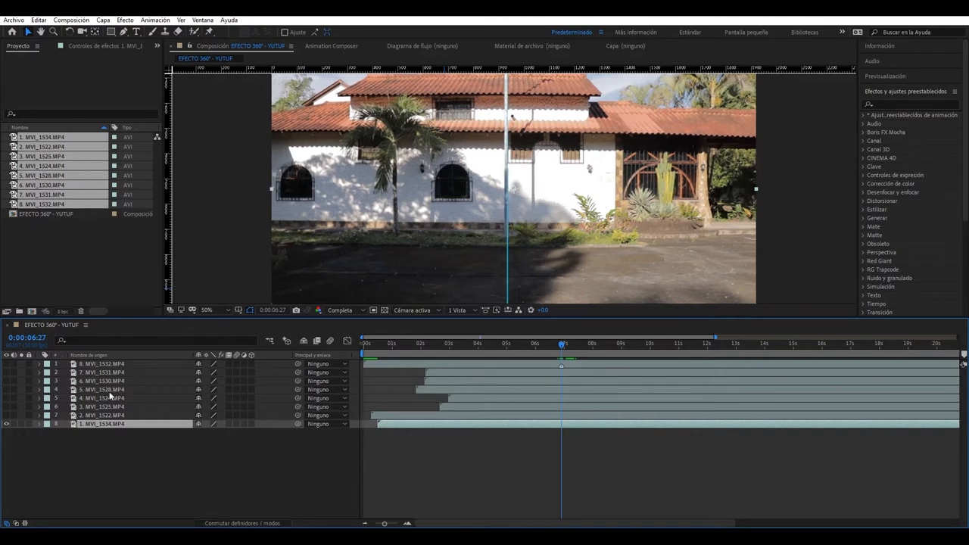
pyautogui.click(341, 309)
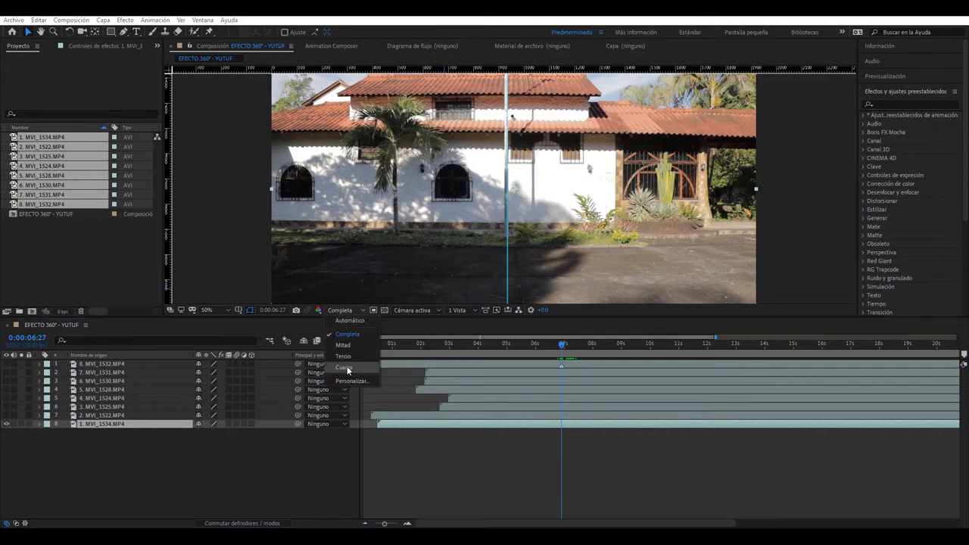
pyautogui.click(342, 366)
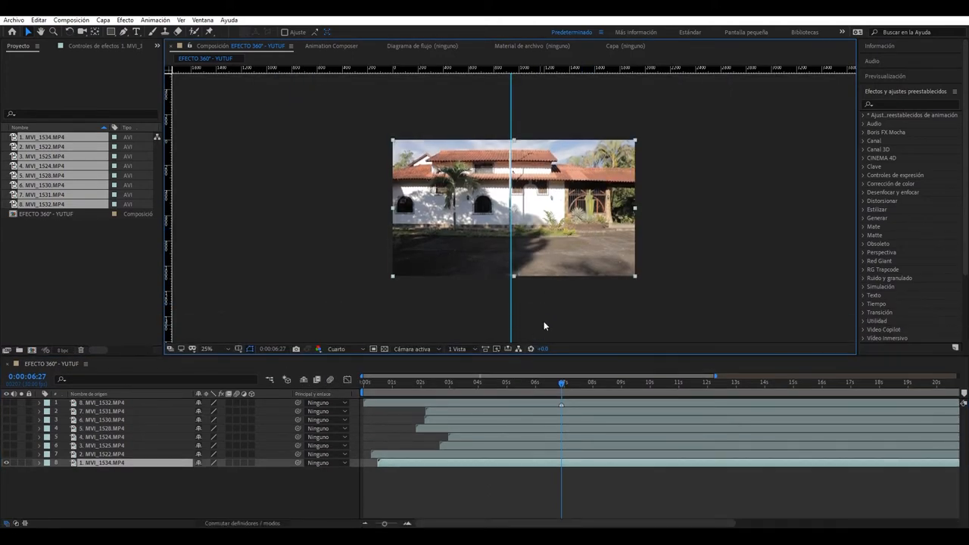
# Hide the lower layers and move to about 27 s showing the person at the bars.
pyautogui.click(206, 349)
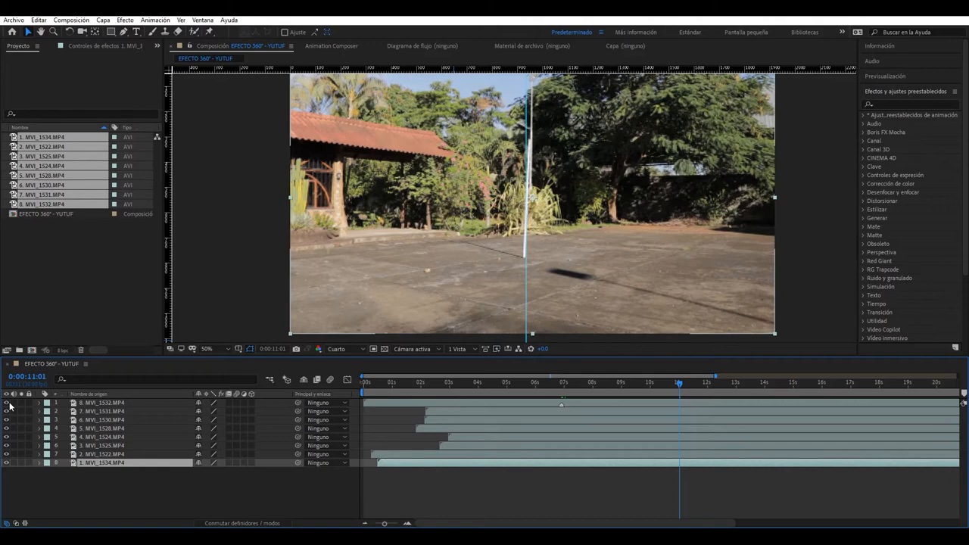
pyautogui.moveTo(507, 412)
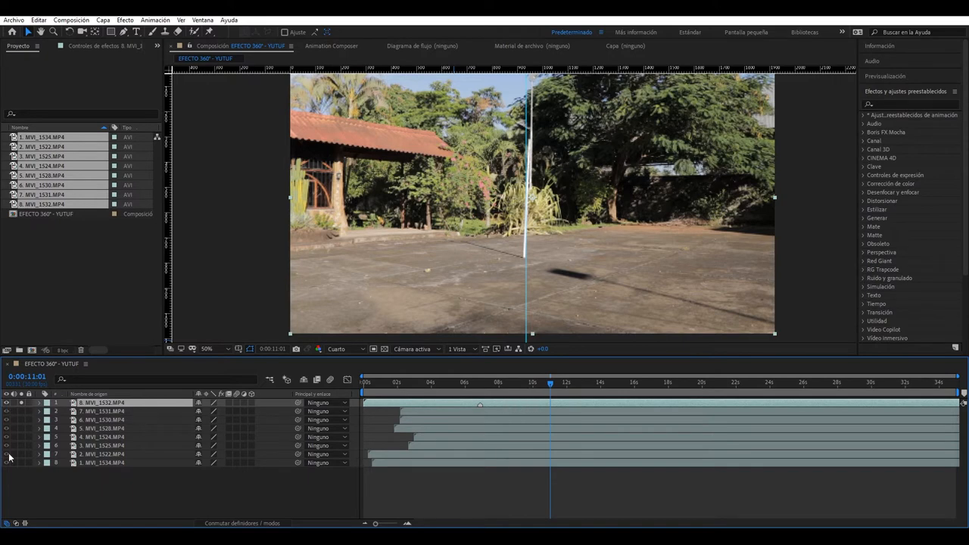
pyautogui.moveTo(552, 382); pyautogui.dragTo(467, 381)
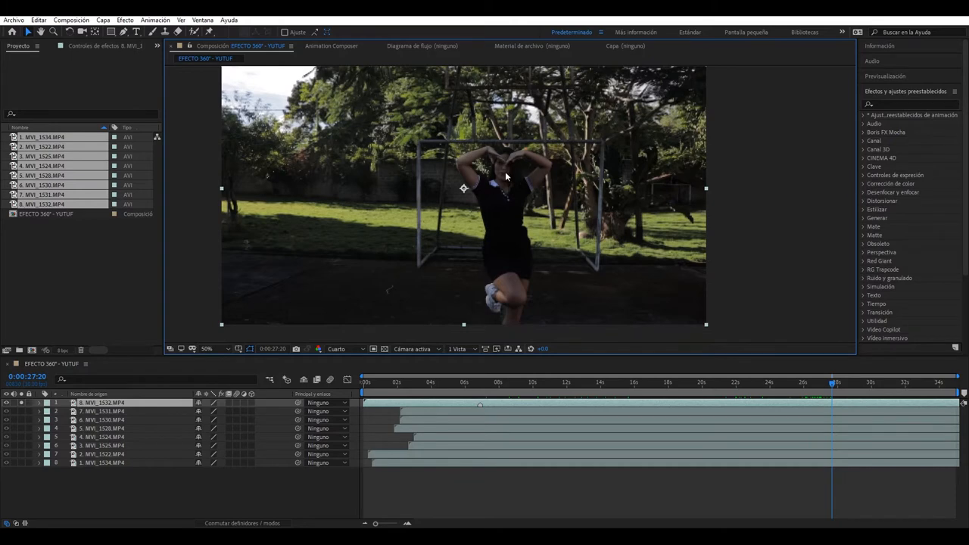
# Trace a Pen mask around the woman on the top layer and keyframe Mask Path from about 23 s.
pyautogui.click(110, 33)
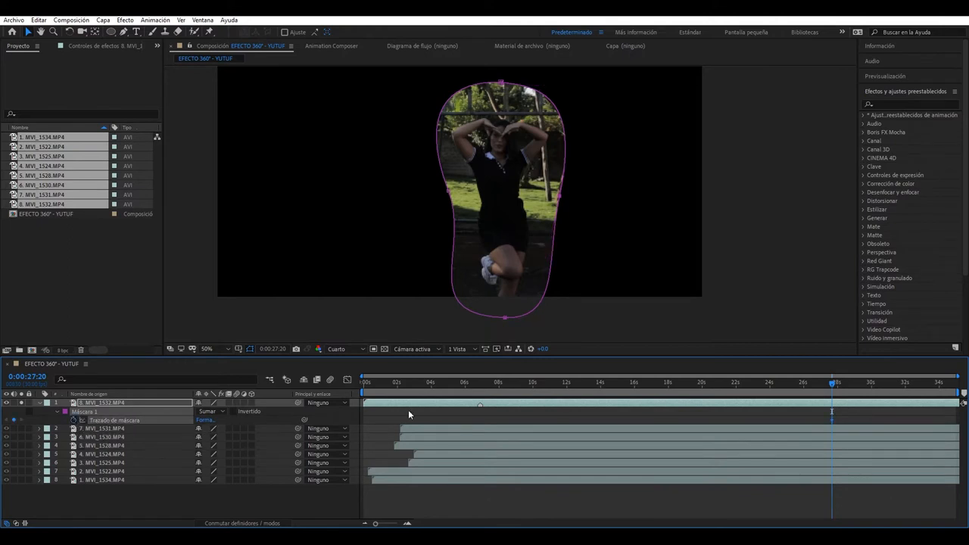
pyautogui.moveTo(832, 386)
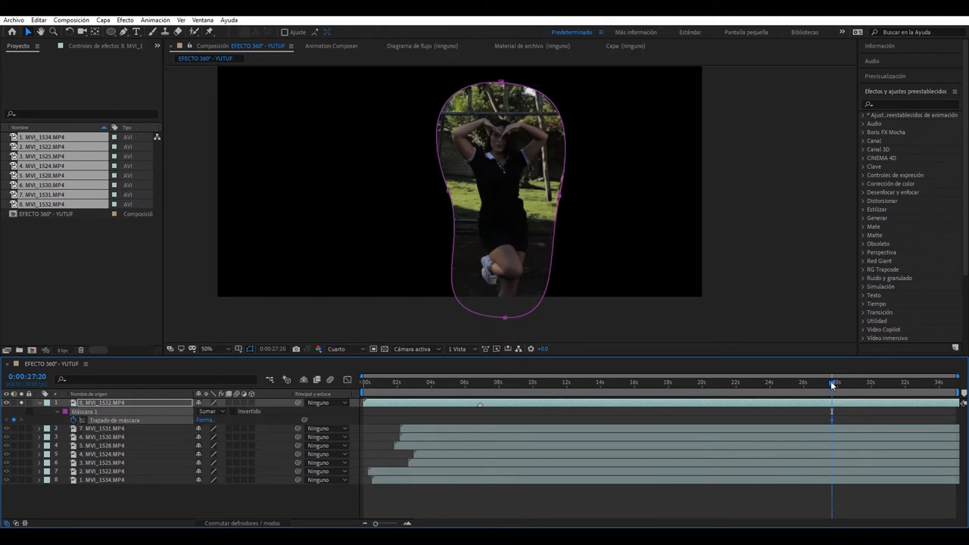
pyautogui.moveTo(834, 381); pyautogui.dragTo(801, 382)
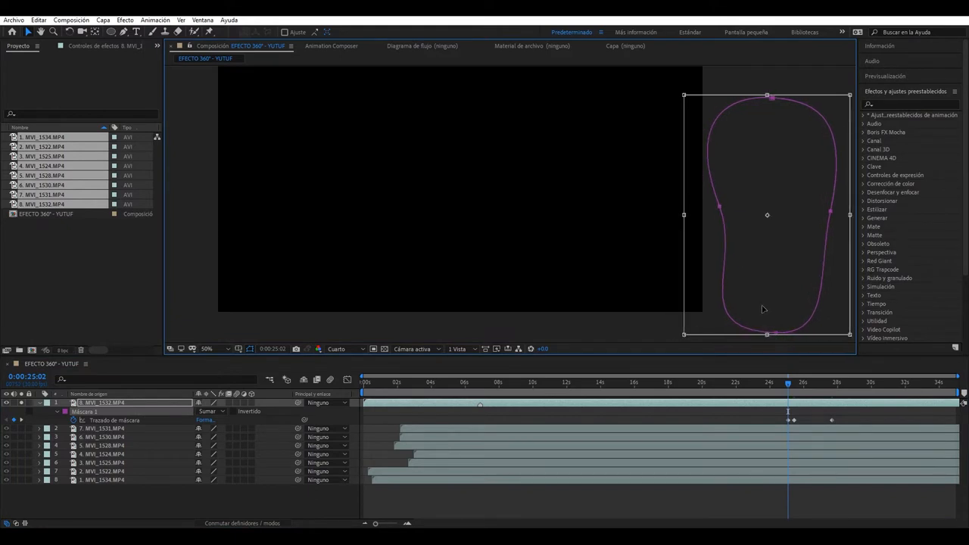
pyautogui.moveTo(600, 318)
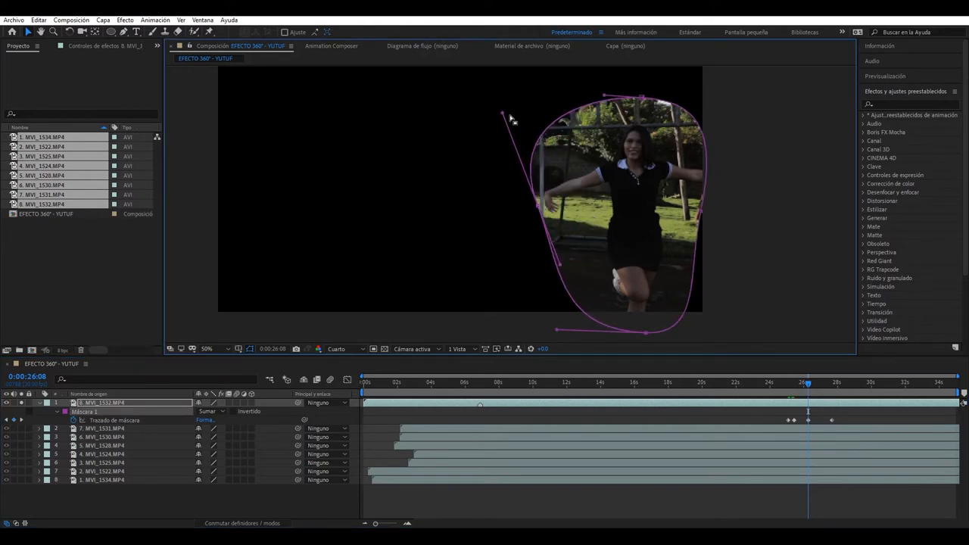
pyautogui.click(851, 384)
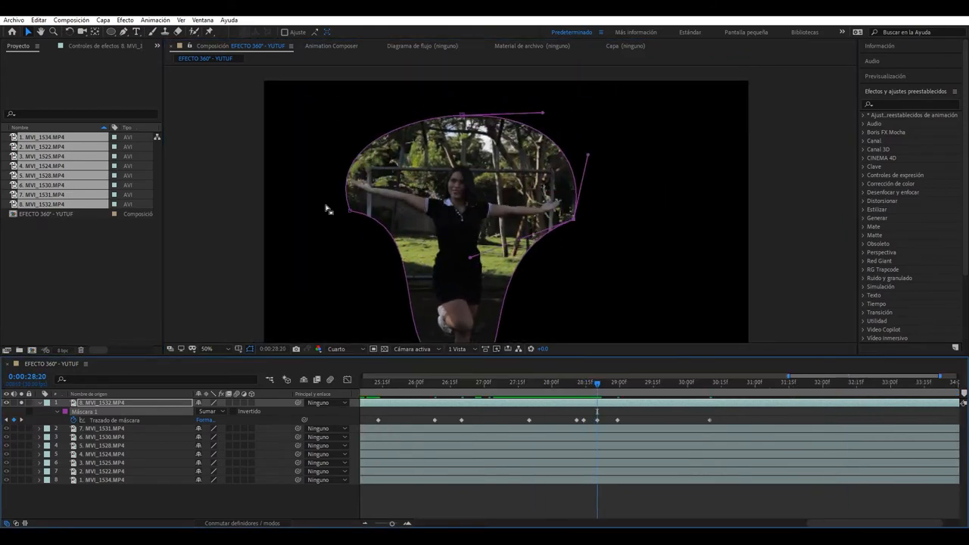
pyautogui.click(715, 383)
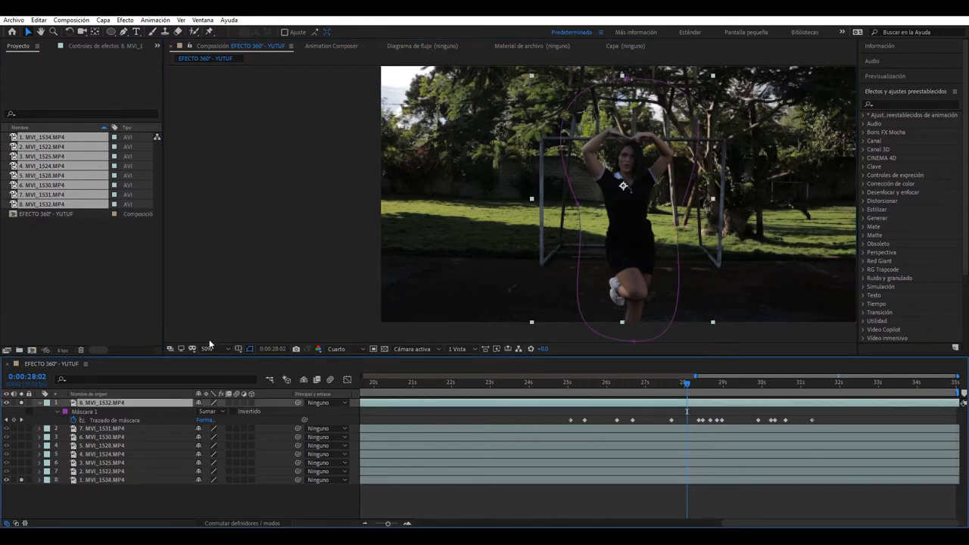
pyautogui.click(60, 412)
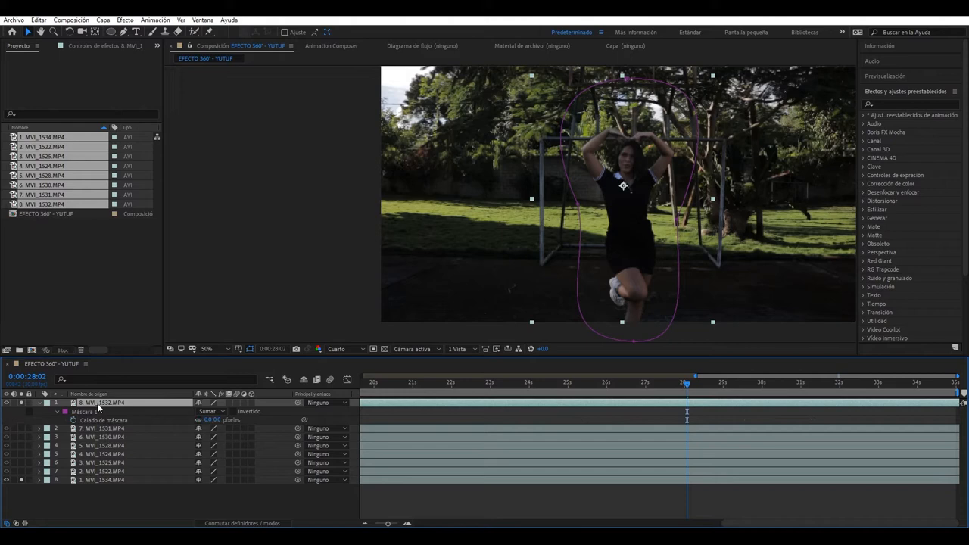
pyautogui.click(207, 350)
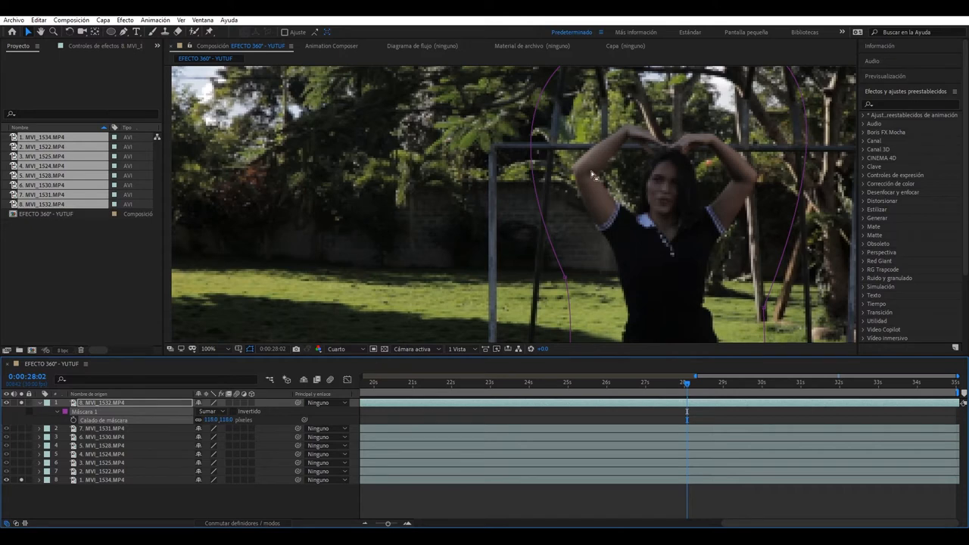
pyautogui.click(209, 350)
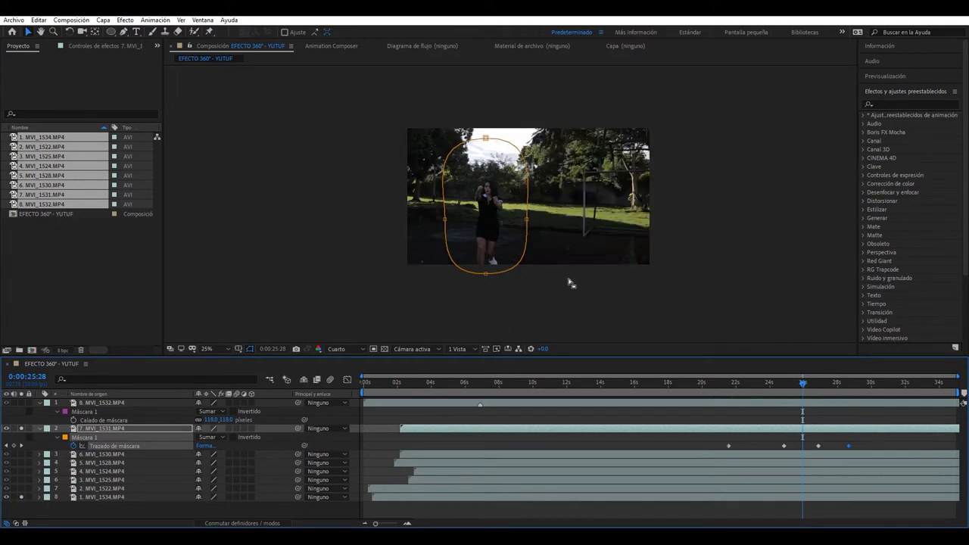
# Mask the second layer around the woman with feather and set preview resolution to Completa.
pyautogui.click(206, 349)
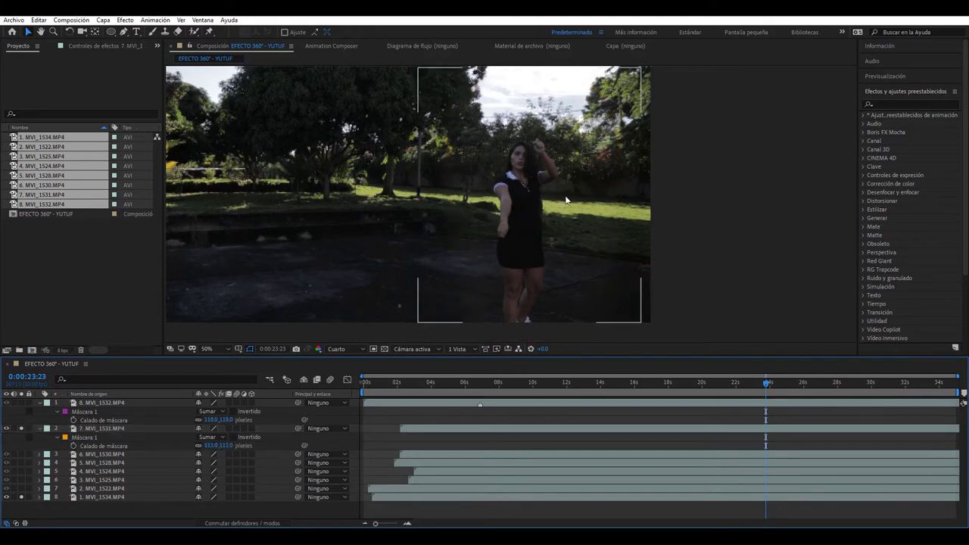
pyautogui.click(343, 348)
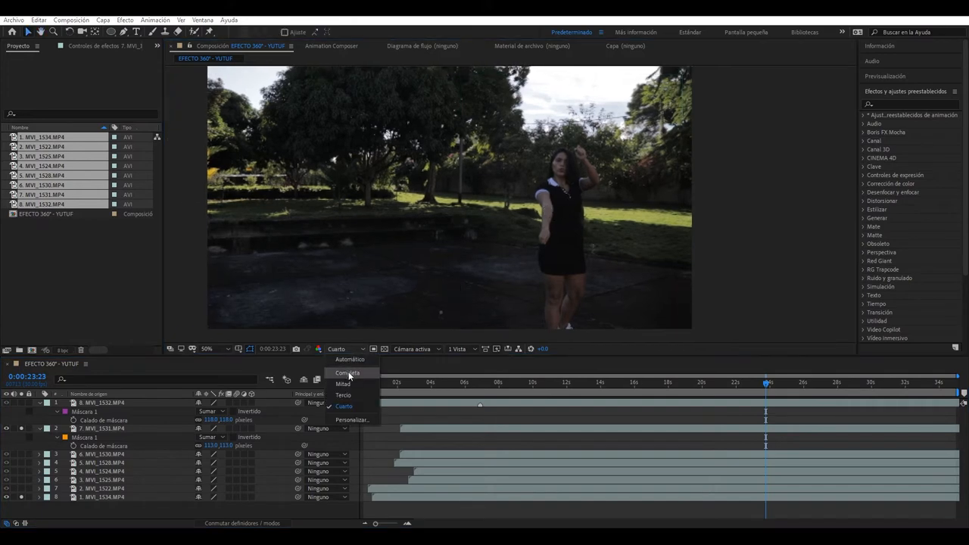
pyautogui.click(345, 373)
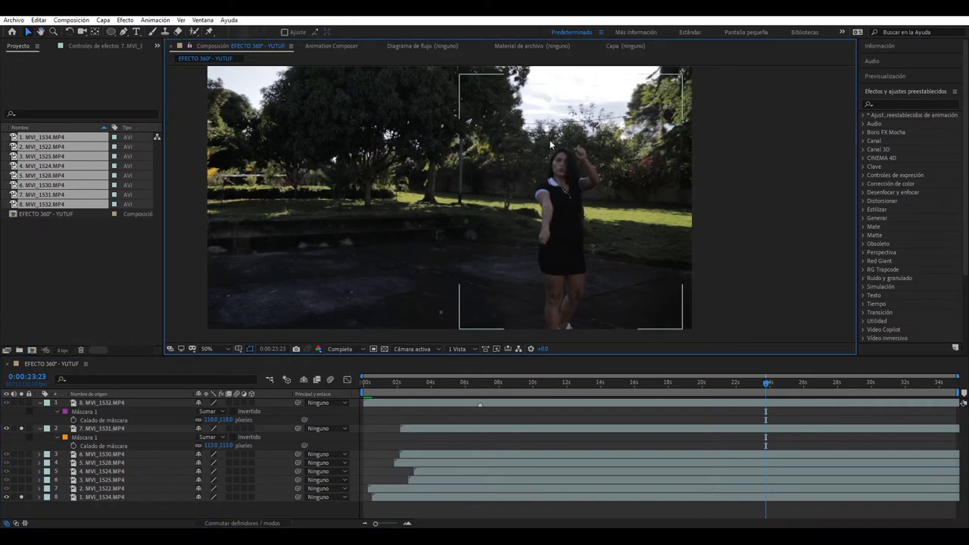
pyautogui.click(103, 429)
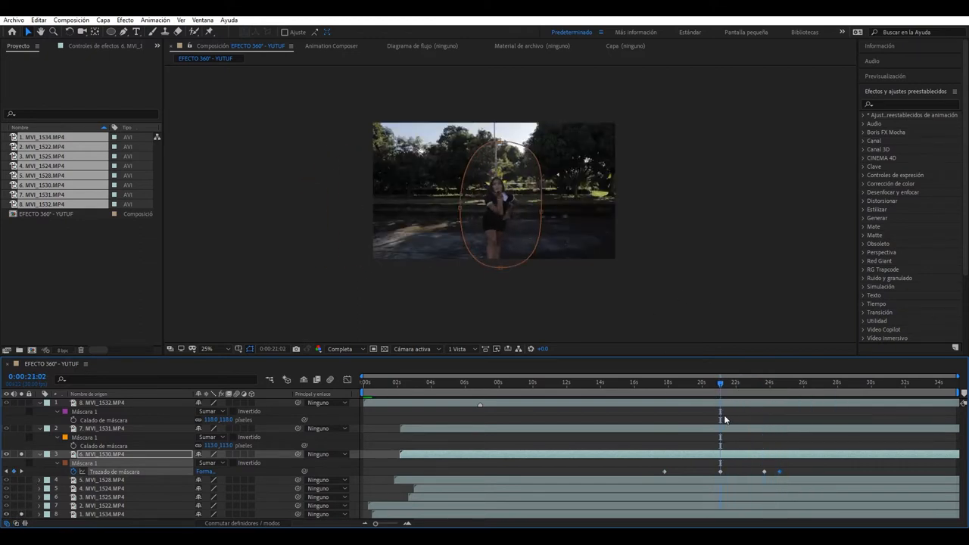
# Reshape the third layer's mask to follow the woman, adding keyframes, then collapse the rows.
pyautogui.moveTo(721, 382); pyautogui.dragTo(730, 382)
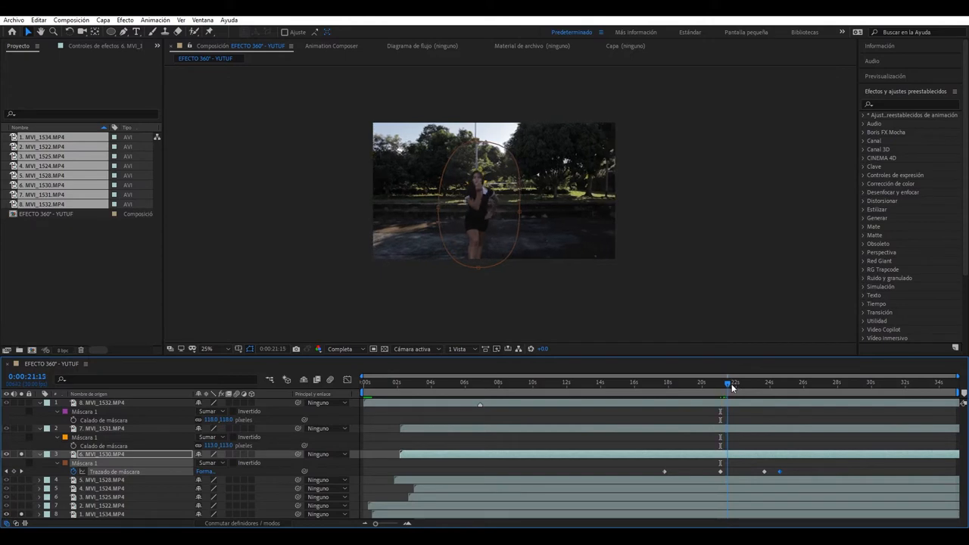
pyautogui.moveTo(733, 382); pyautogui.dragTo(709, 381)
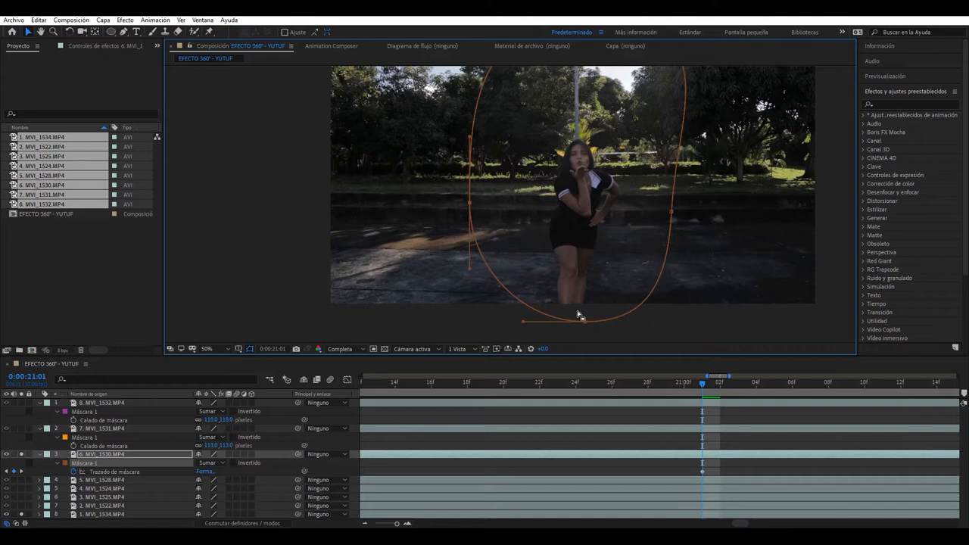
pyautogui.moveTo(579, 318); pyautogui.dragTo(674, 326)
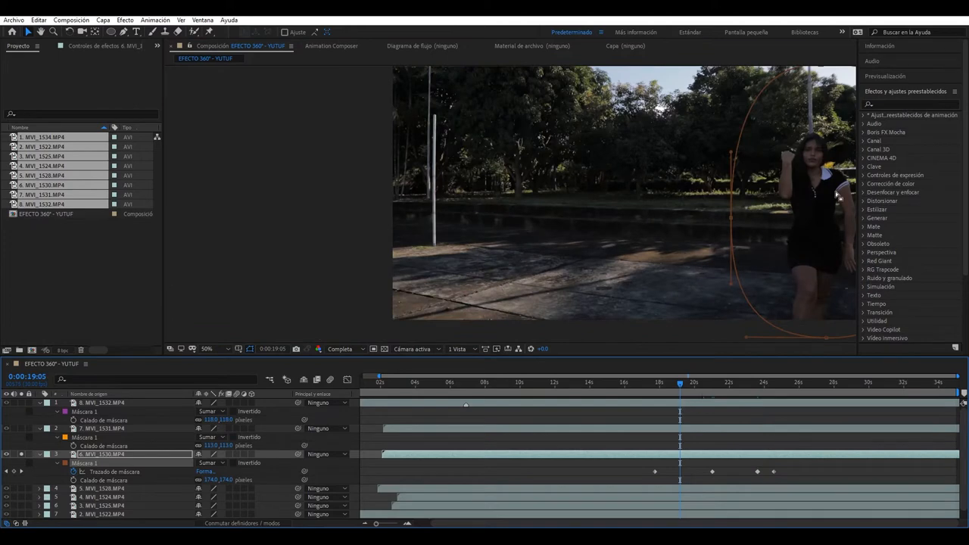
pyautogui.click(215, 348)
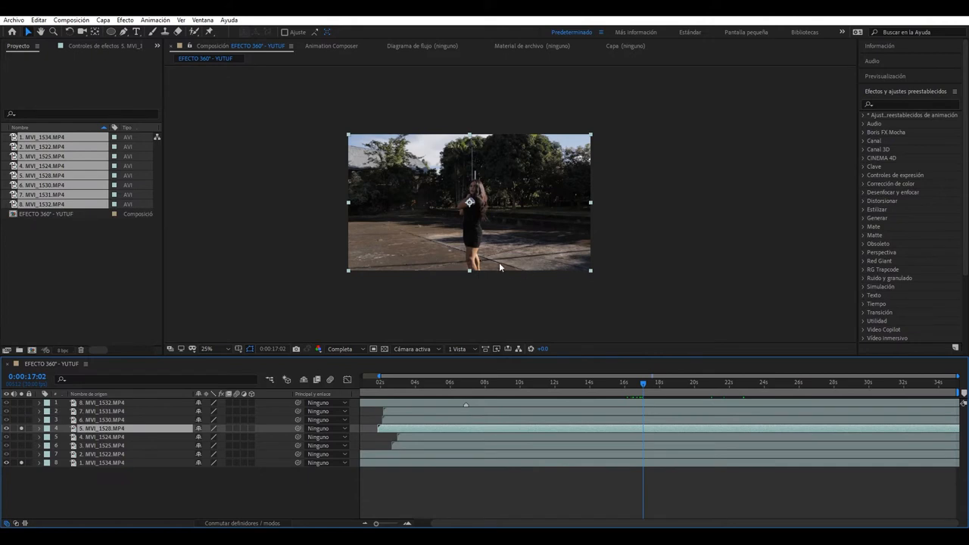
pyautogui.moveTo(575, 261)
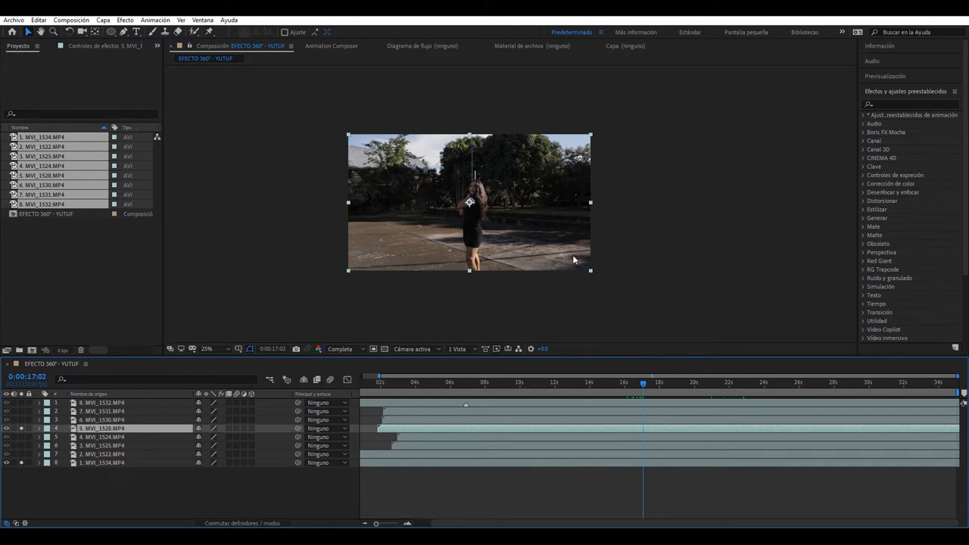
pyautogui.moveTo(569, 252)
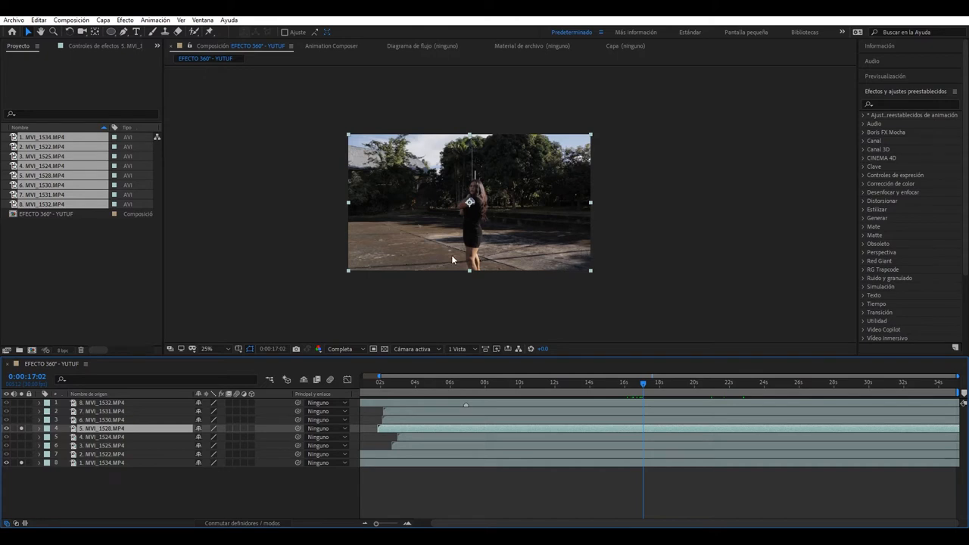
pyautogui.moveTo(457, 261)
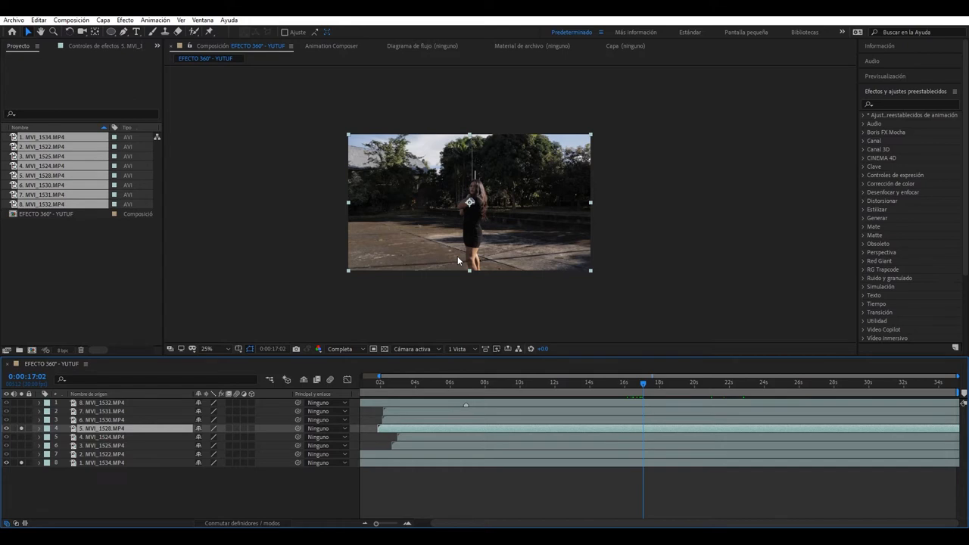
pyautogui.moveTo(486, 237)
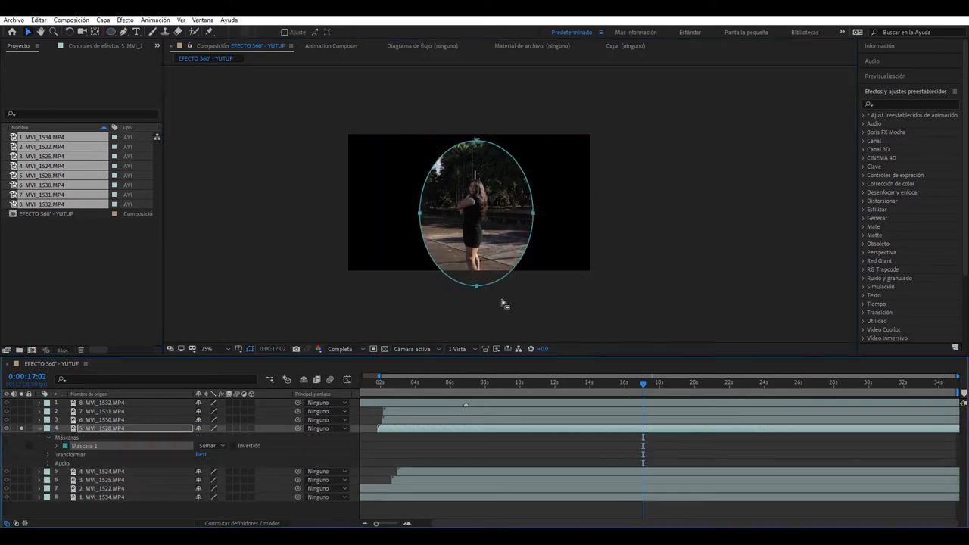
# Give the next layer a feathered elliptical mask and check the composite at full resolution.
pyautogui.click(56, 445)
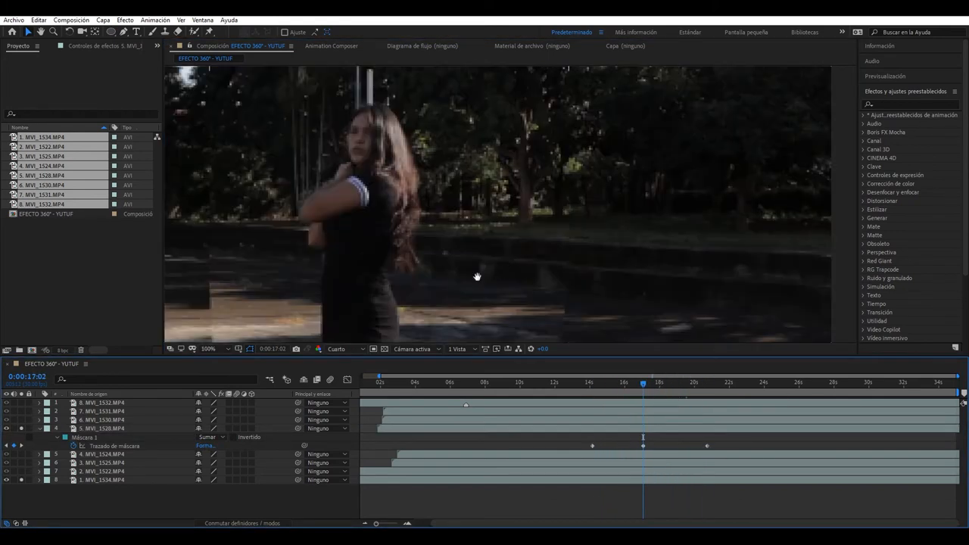
pyautogui.click(340, 348)
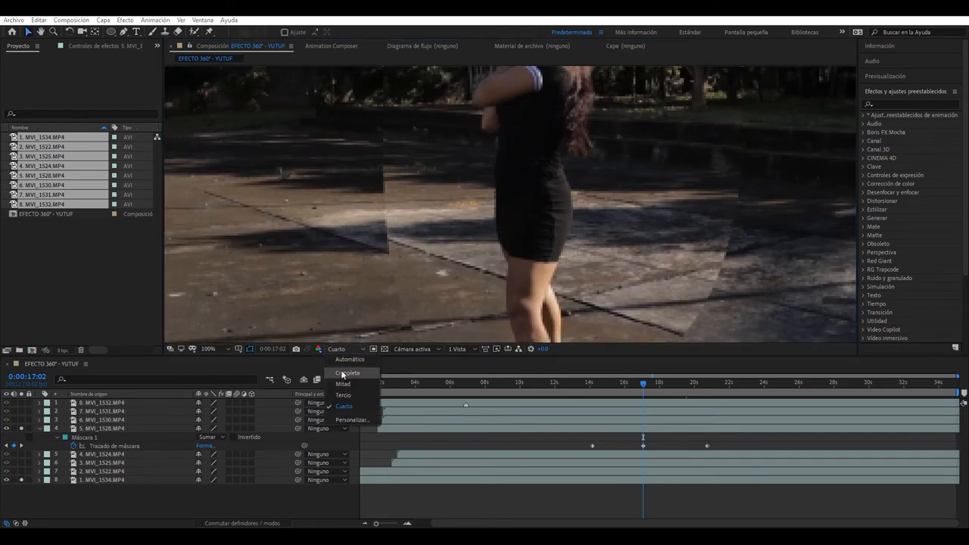
pyautogui.click(348, 373)
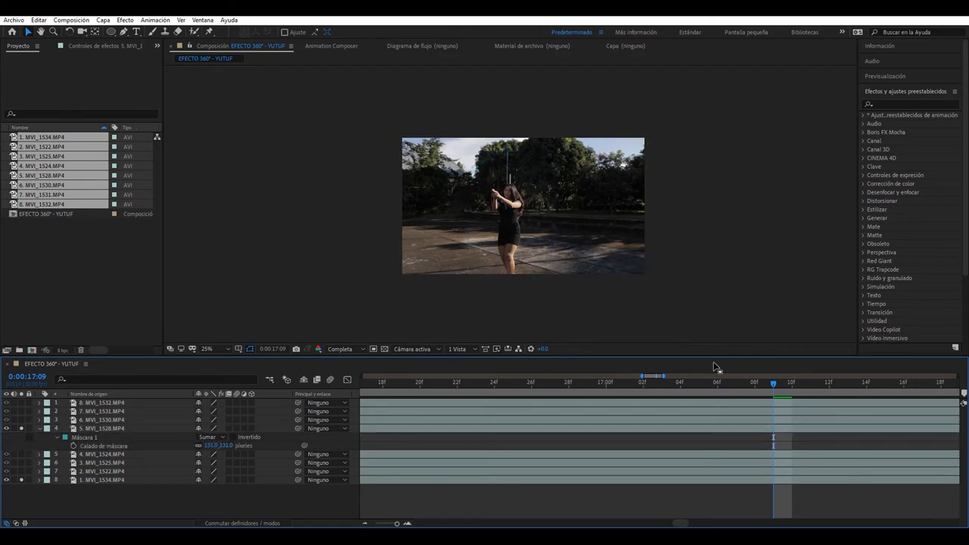
pyautogui.click(550, 383)
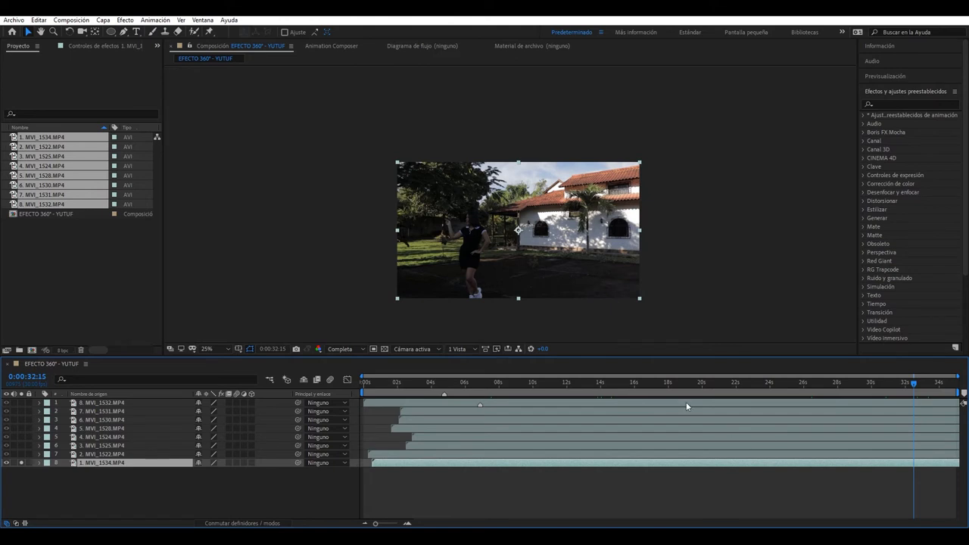
# Keyframe the top layer's Mask Path and duplicate the layer with its copied mask.
pyautogui.click(633, 381)
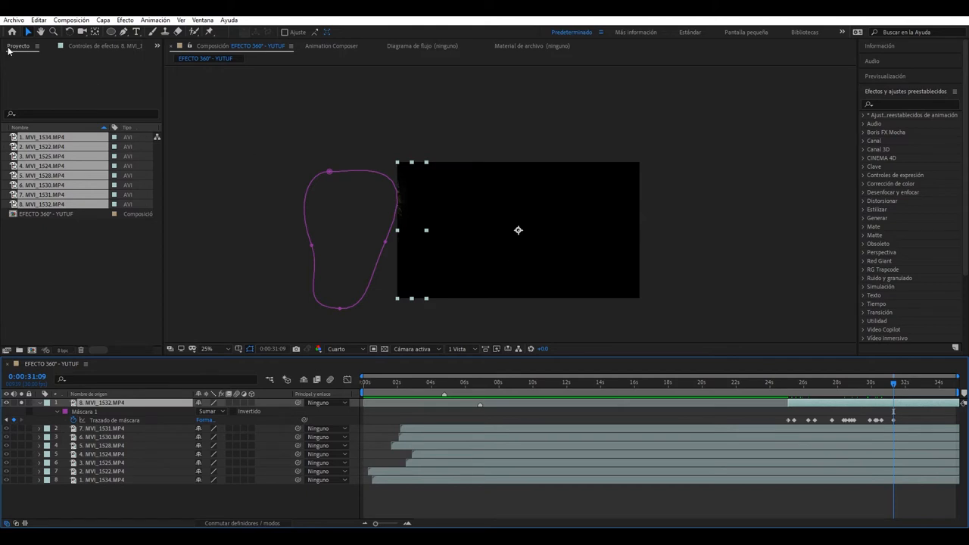
pyautogui.click(52, 12)
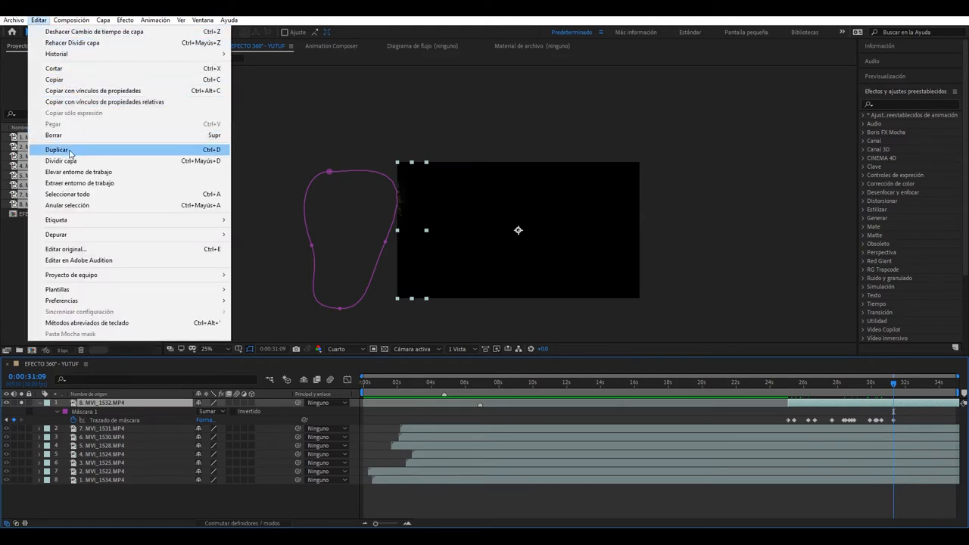
pyautogui.click(57, 150)
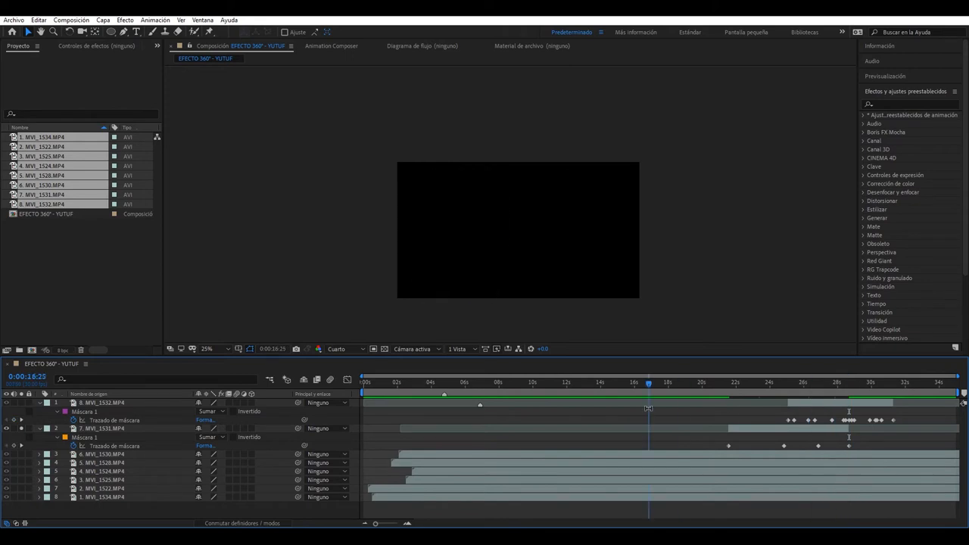
pyautogui.click(662, 381)
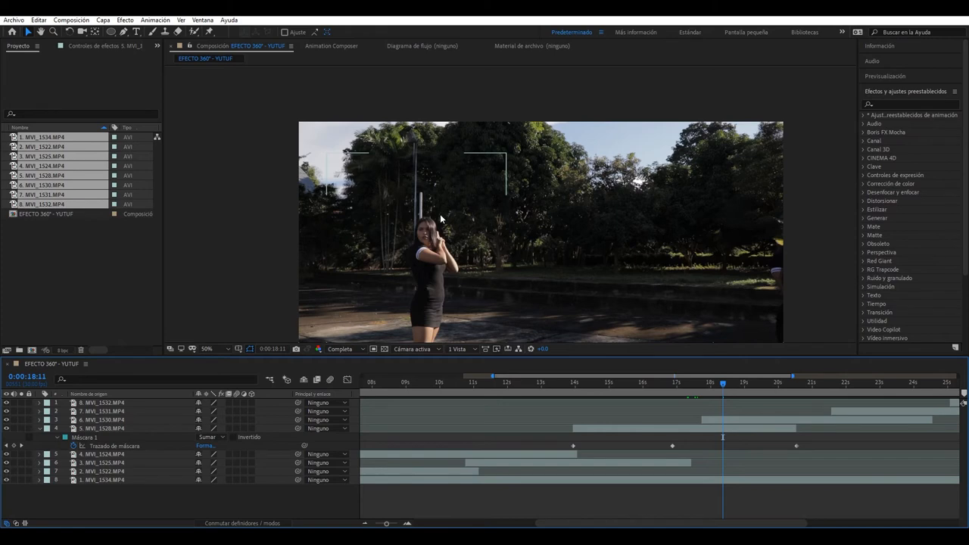
pyautogui.moveTo(421, 164)
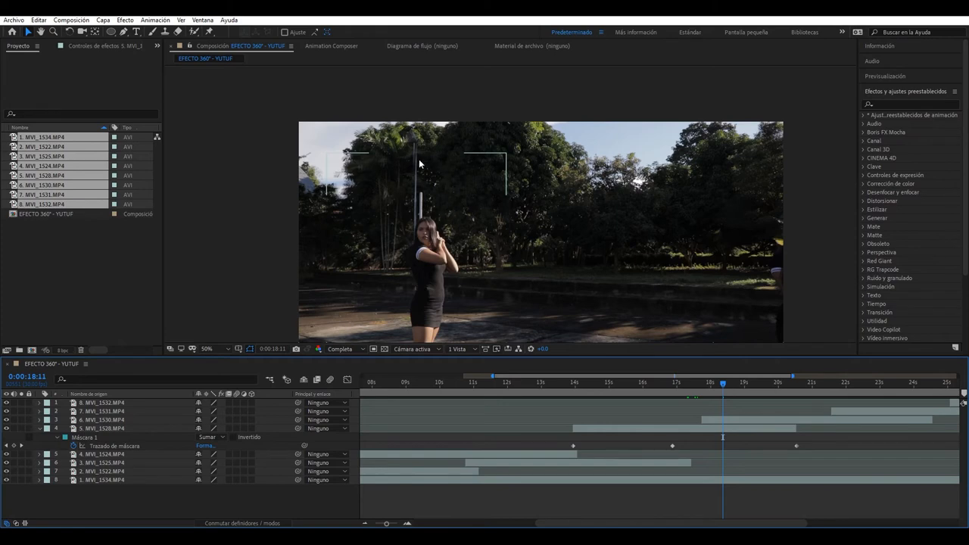
# Refine the mask curve along the lamp post at 200% zoom and add Mask Path keyframes at further frames.
pyautogui.click(206, 348)
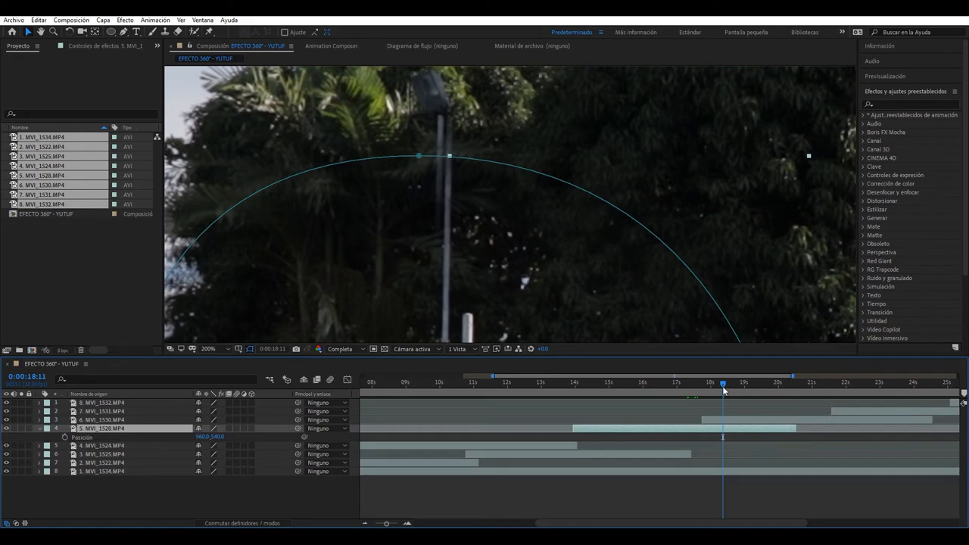
pyautogui.moveTo(724, 384); pyautogui.dragTo(691, 385)
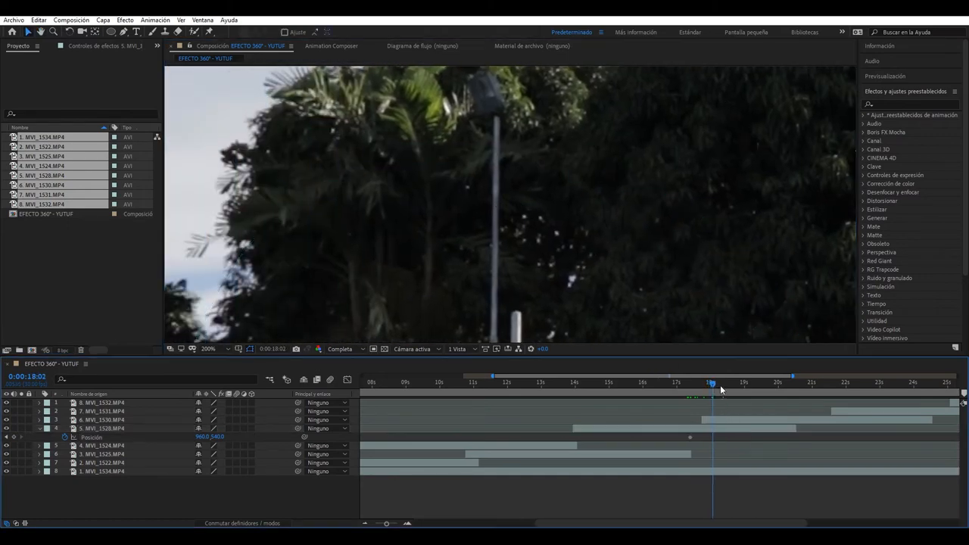
pyautogui.click(733, 400)
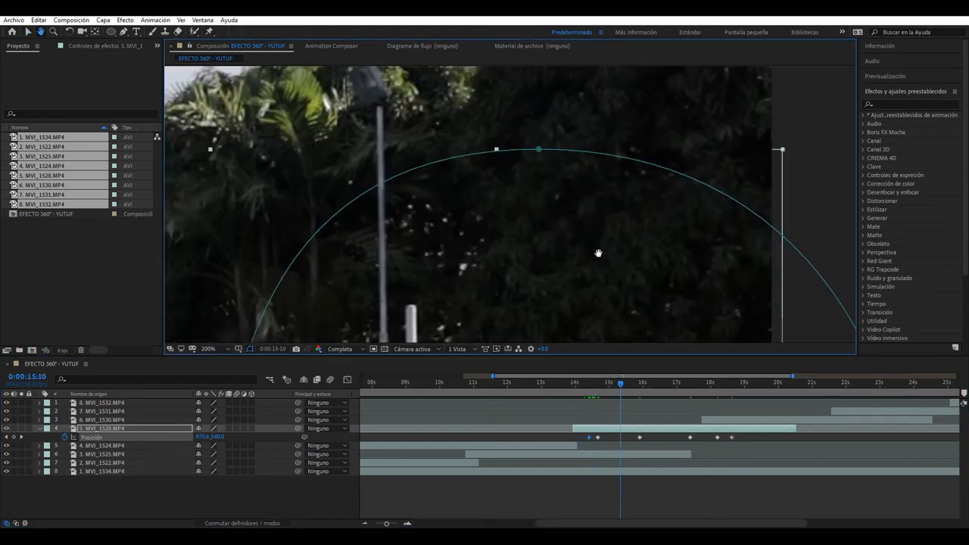
pyautogui.click(750, 400)
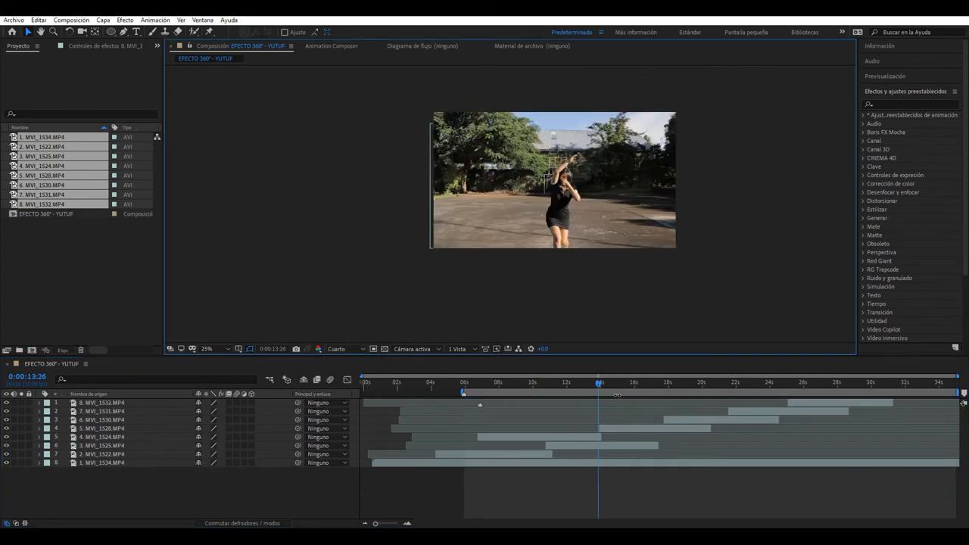
# Precompose all selected clip layers into one nested composition named 'ALL' and confirm.
pyautogui.click(460, 391)
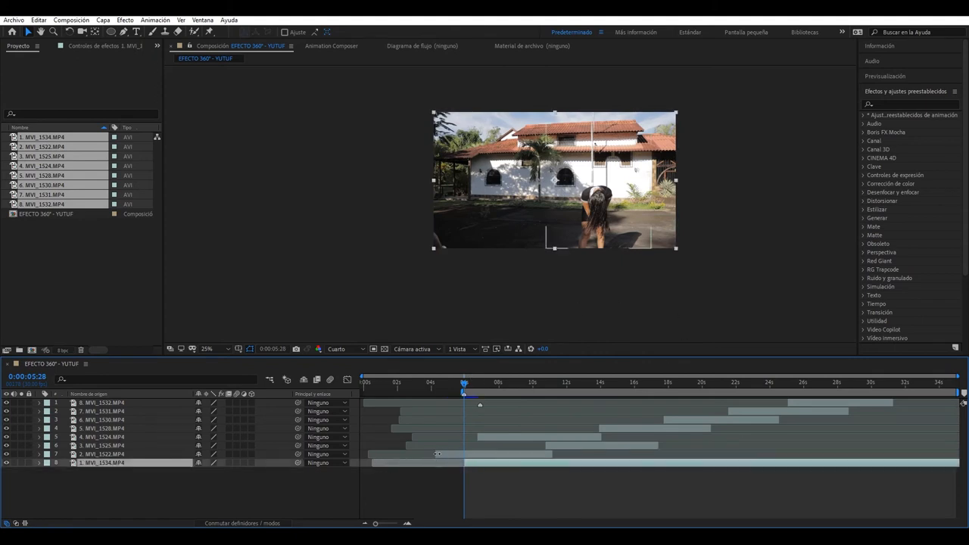
pyautogui.click(927, 388)
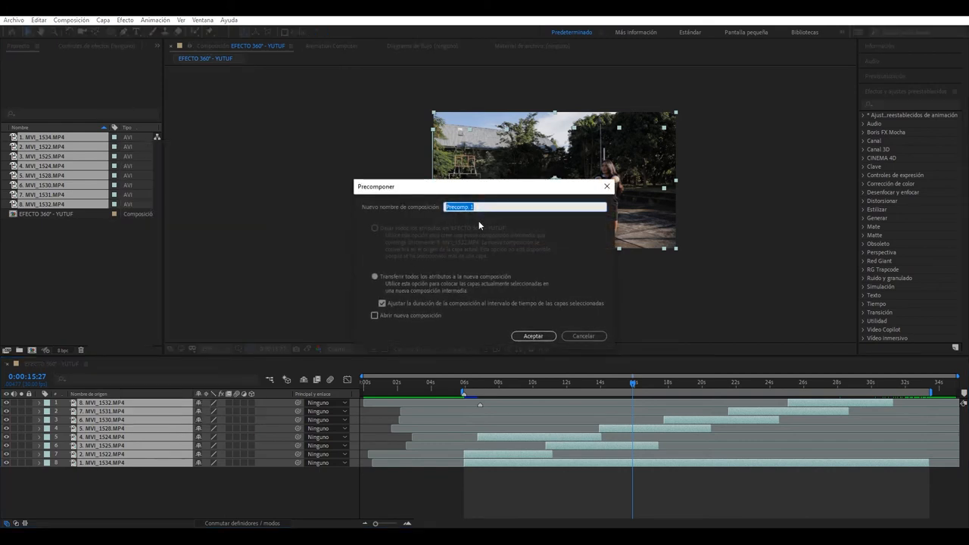
pyautogui.write('A')
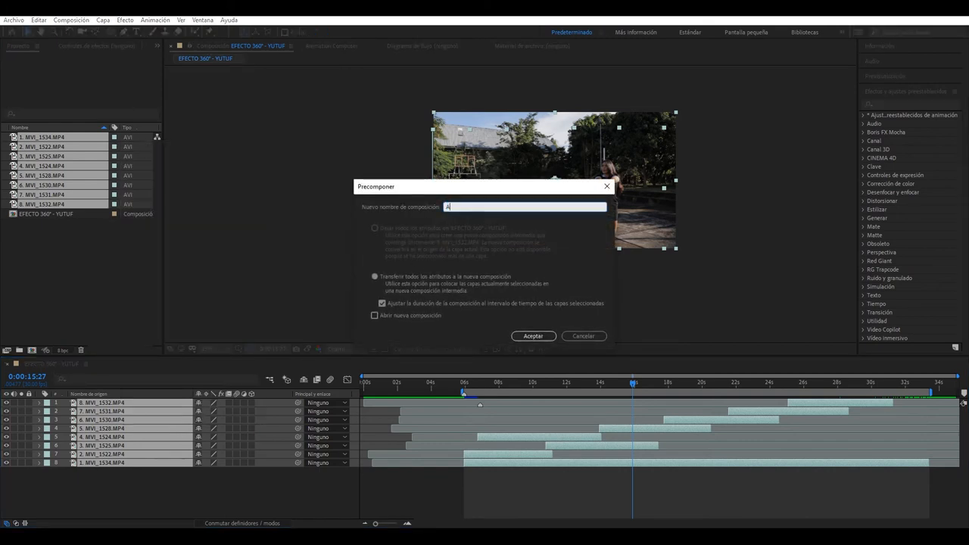
pyautogui.write('LL')
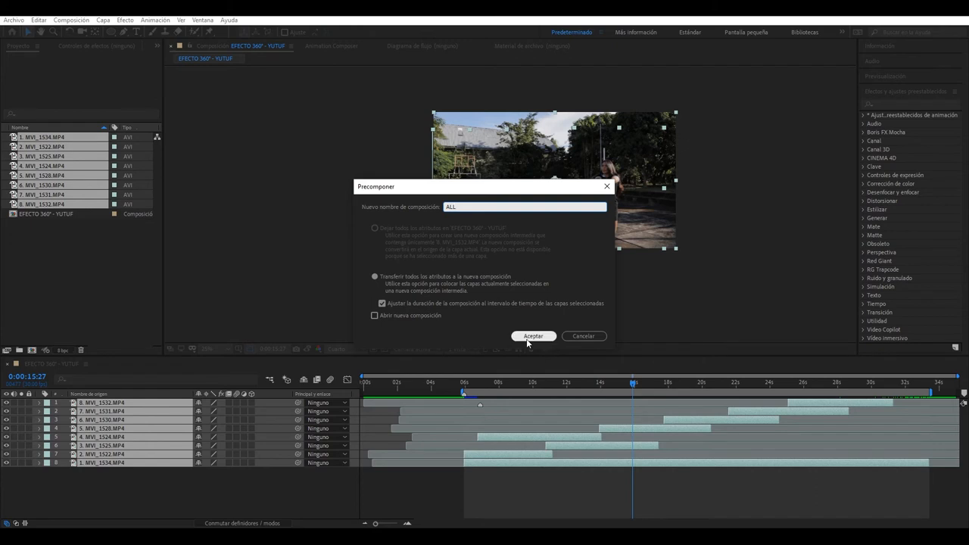
pyautogui.click(533, 337)
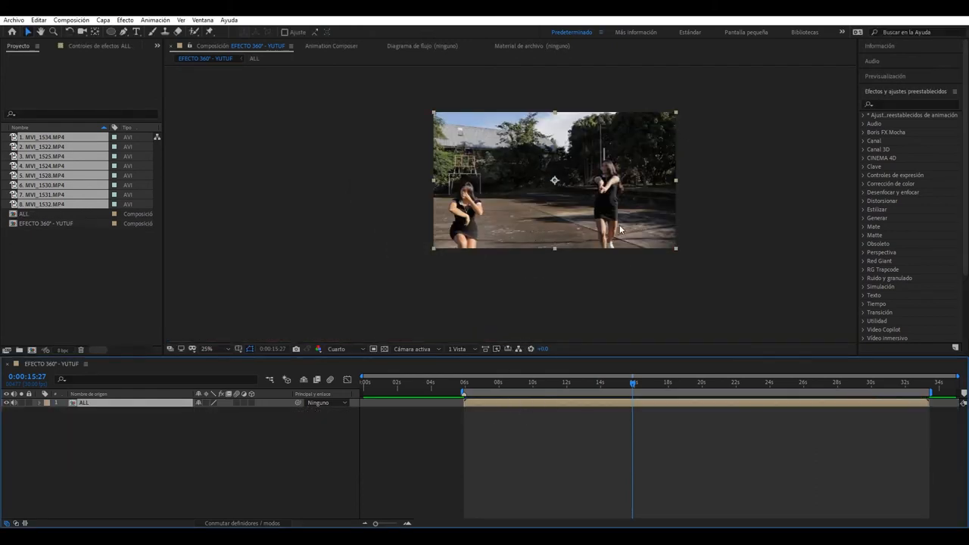
pyautogui.click(517, 389)
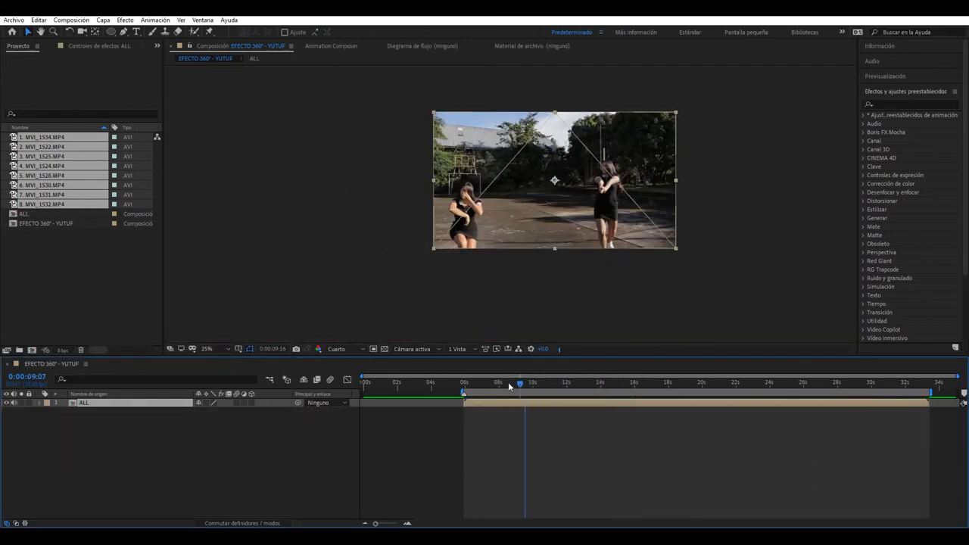
pyautogui.click(463, 382)
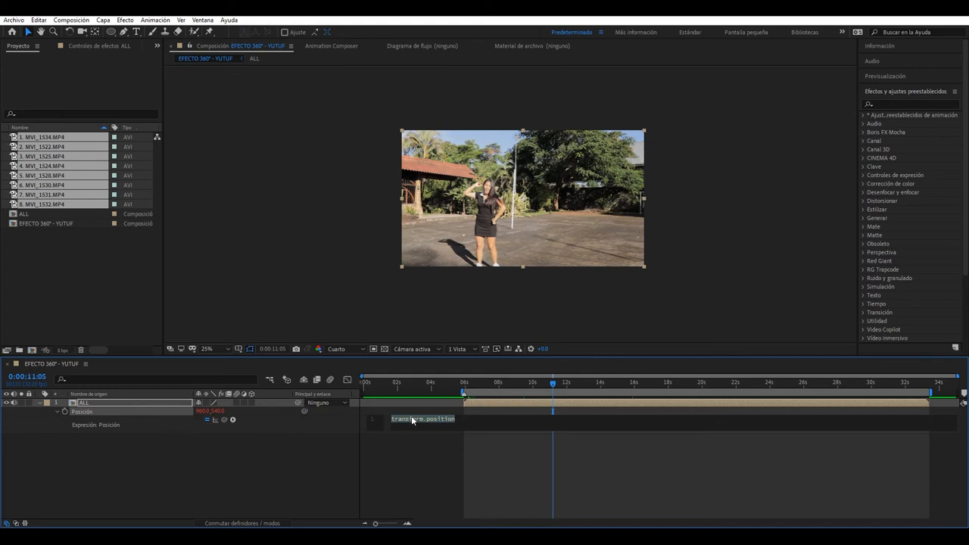
# Drive the ALL layer's Position with a wiggle(4,…) expression for handheld shake.
pyautogui.write('wiggle')
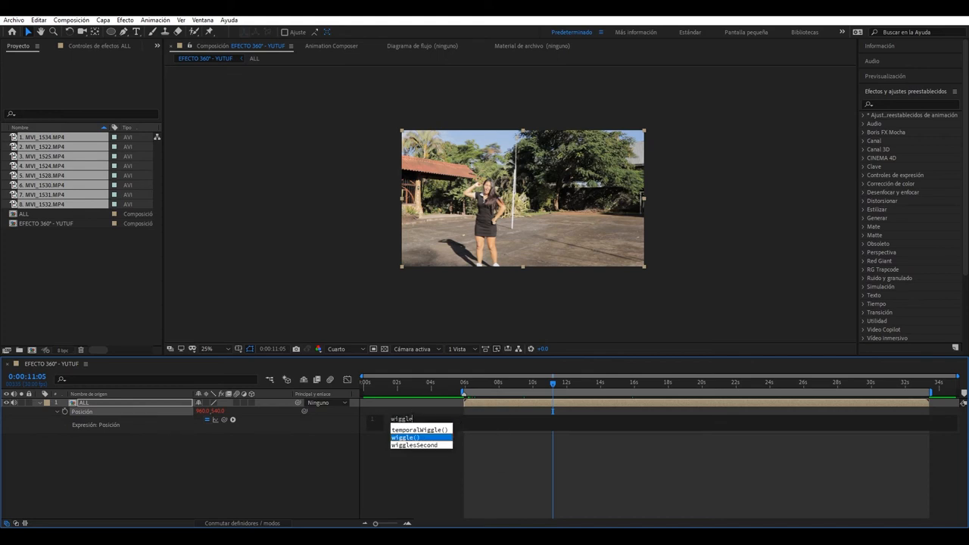
pyautogui.moveTo(424, 433)
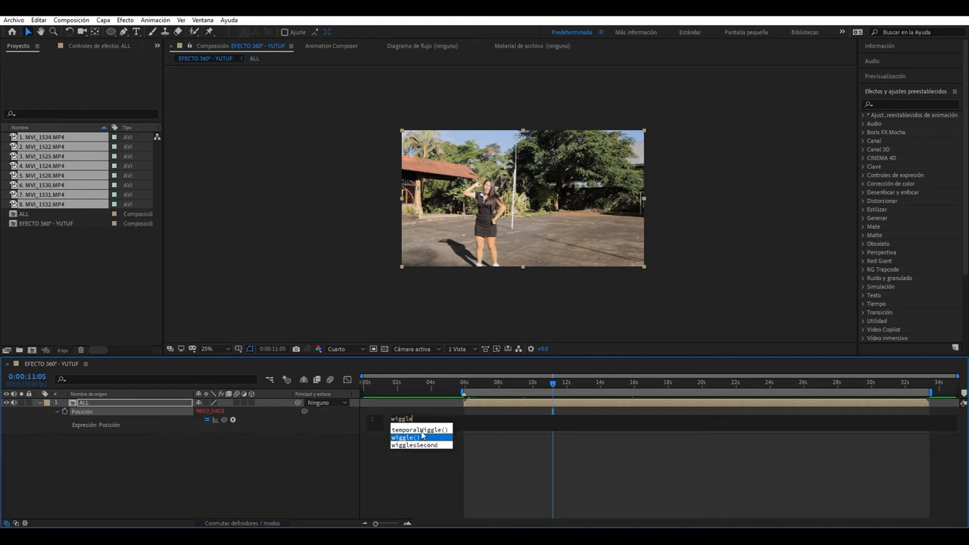
pyautogui.click(412, 437)
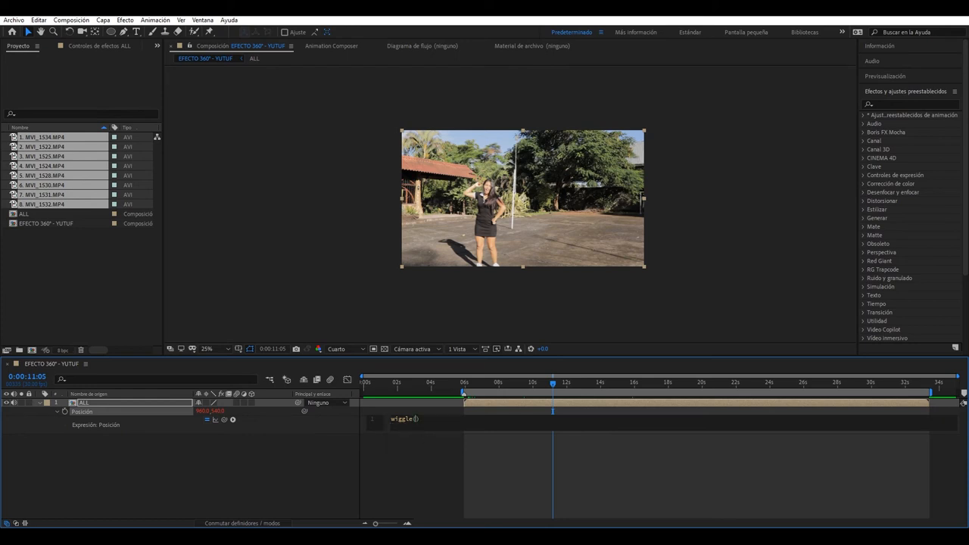
pyautogui.write('4,8')
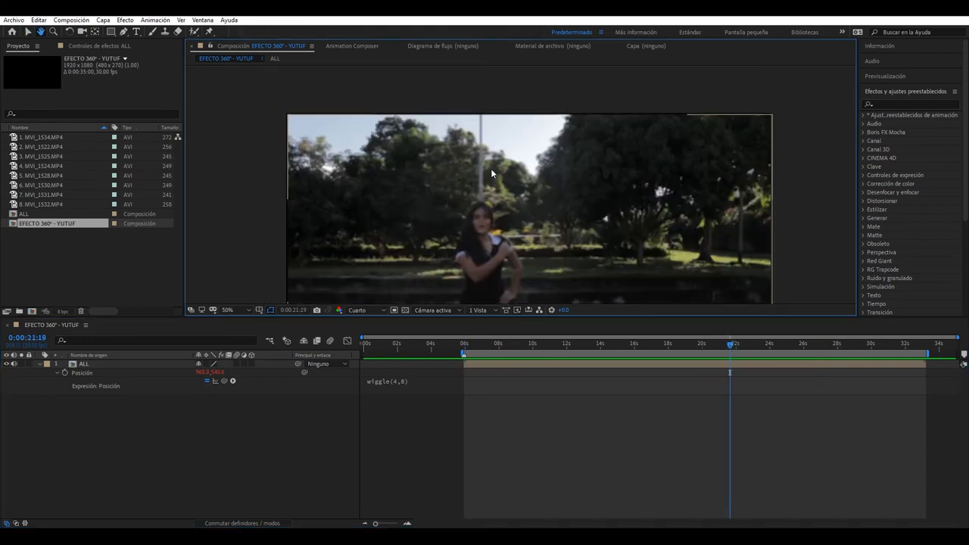
# Set preview resolution to Full and find CC RepeTile by searching 'cc re' for the ALL layer.
pyautogui.click(367, 309)
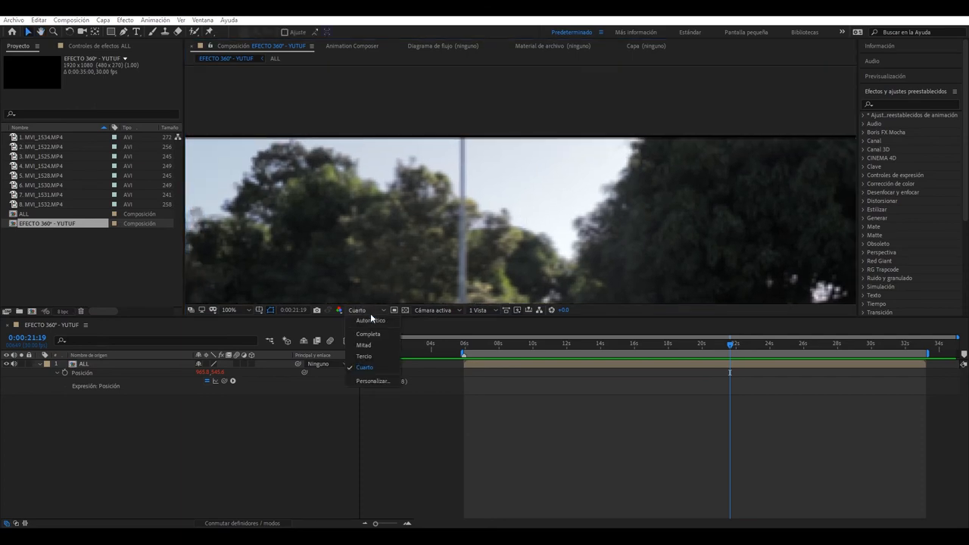
pyautogui.click(368, 333)
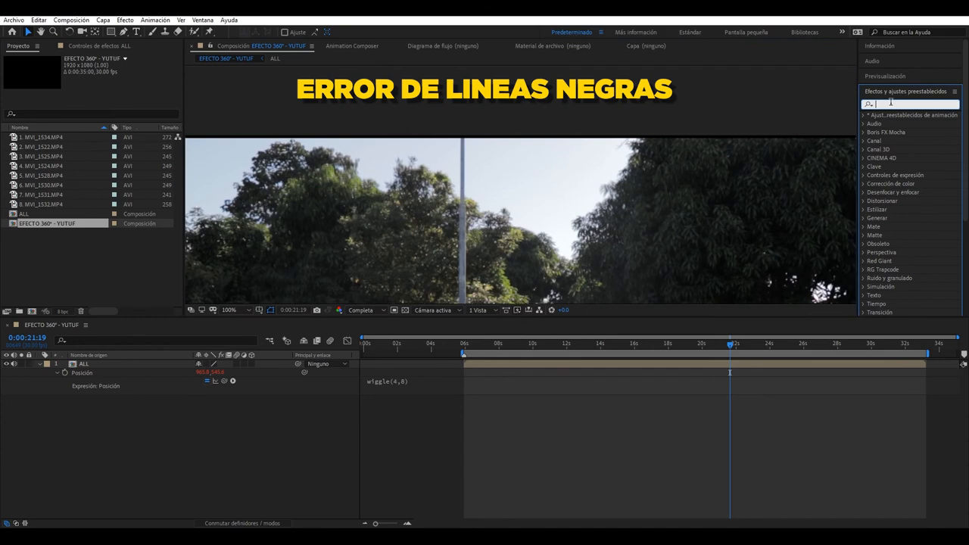
pyautogui.write('cc re')
pyautogui.write('20')
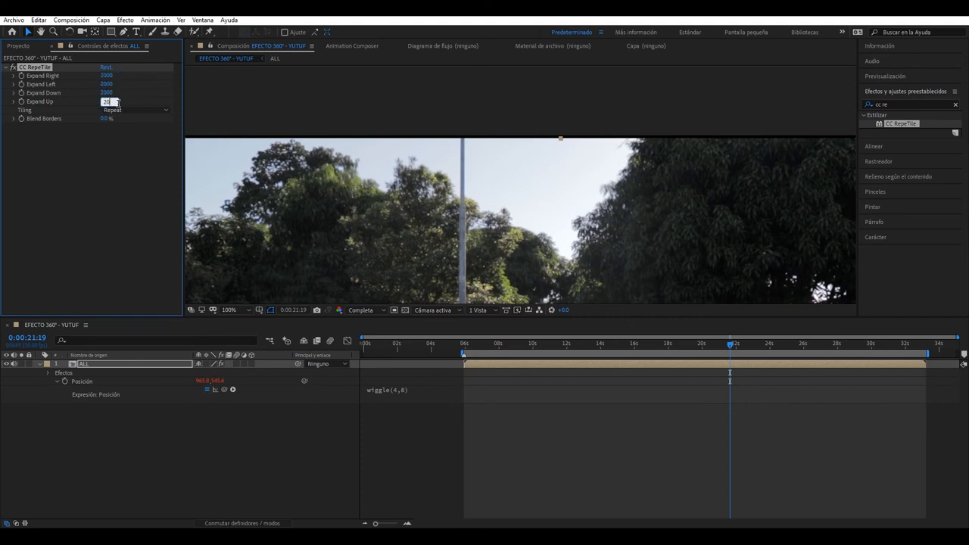
# Set CC RepeTile's Tiling to Unfold so expanded edges hide the black borders.
pyautogui.click(134, 109)
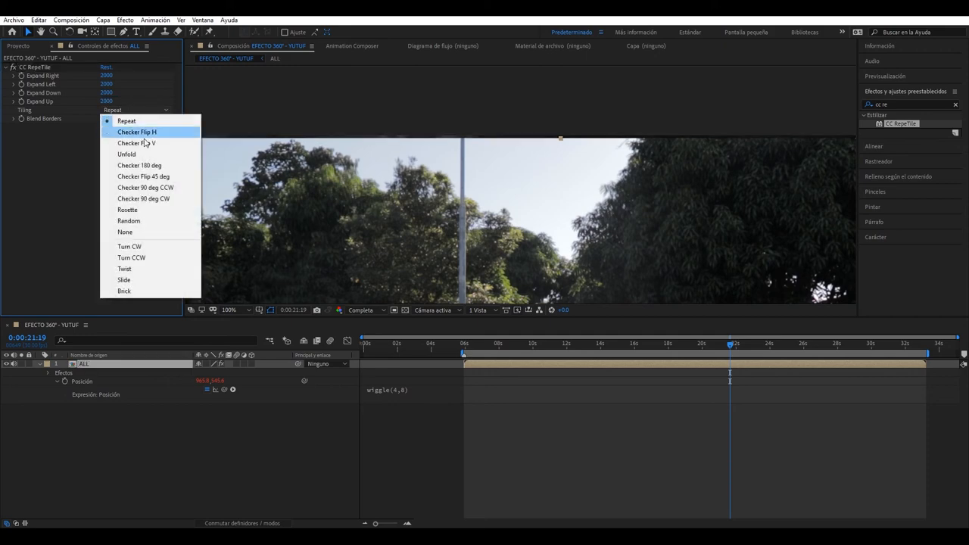
pyautogui.click(128, 155)
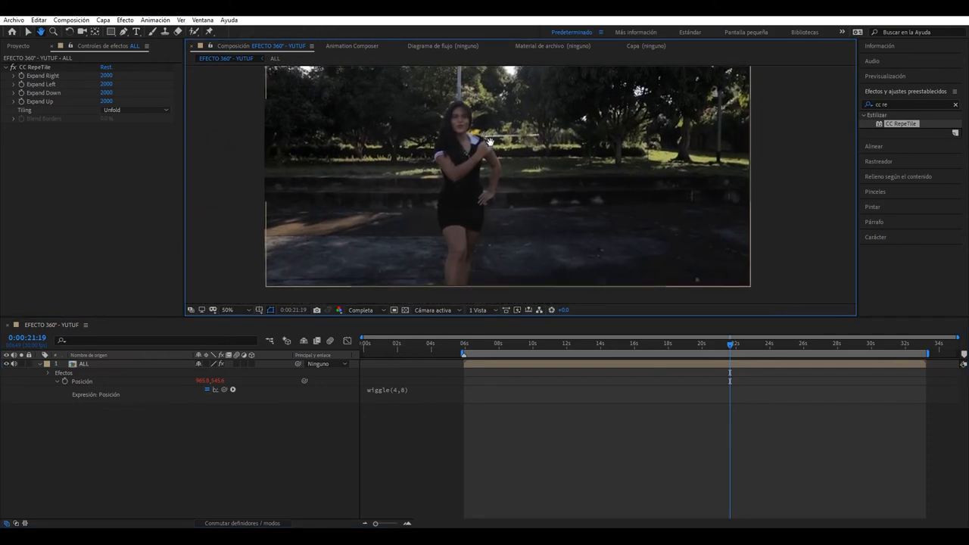
pyautogui.click(227, 309)
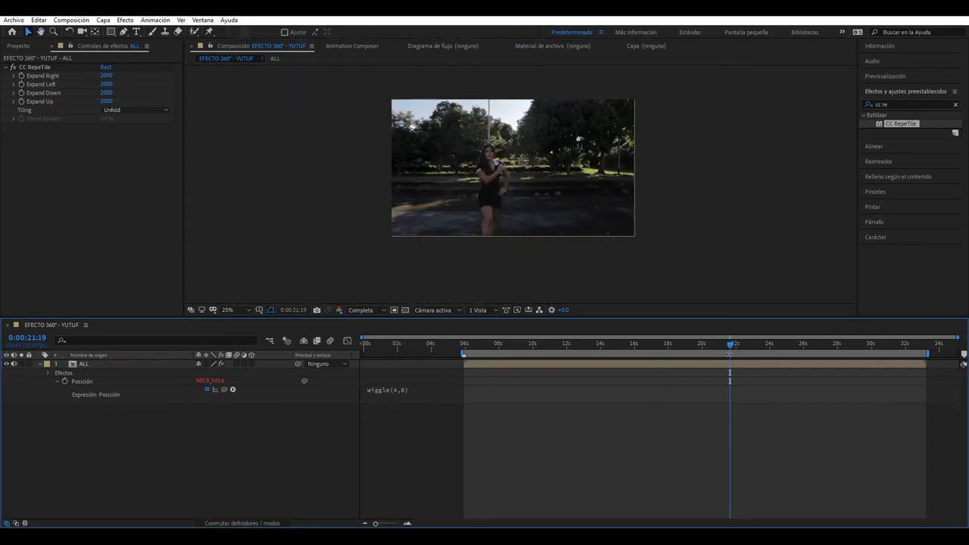